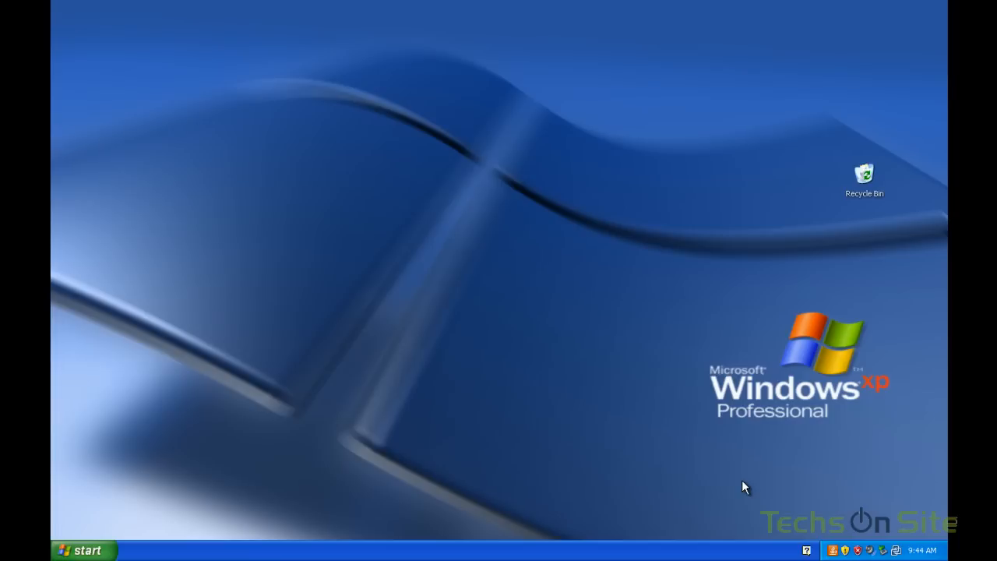
pyautogui.moveTo(211, 490)
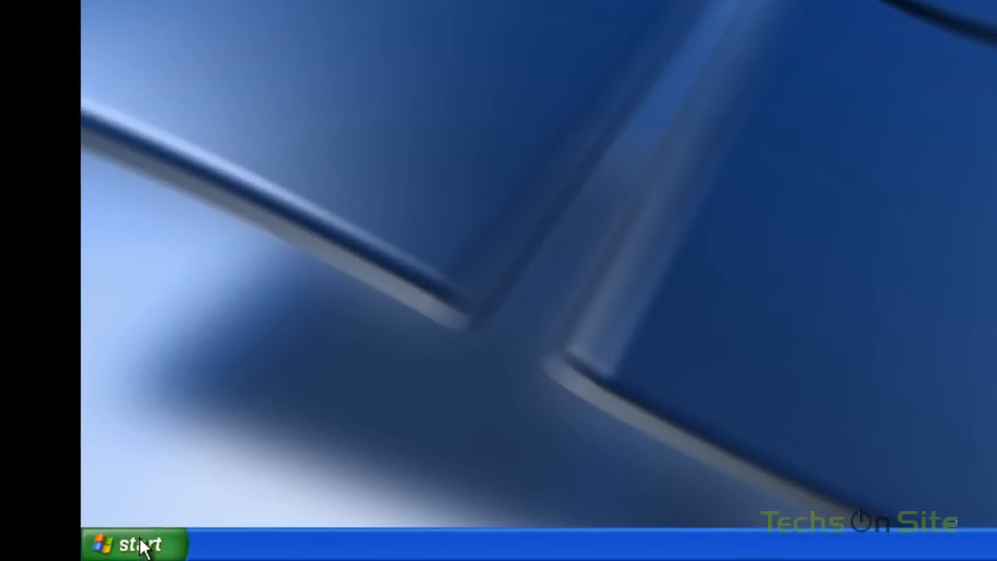
# Open My Computer from the Start menu to list the XP machine's drives
pyautogui.click(131, 544)
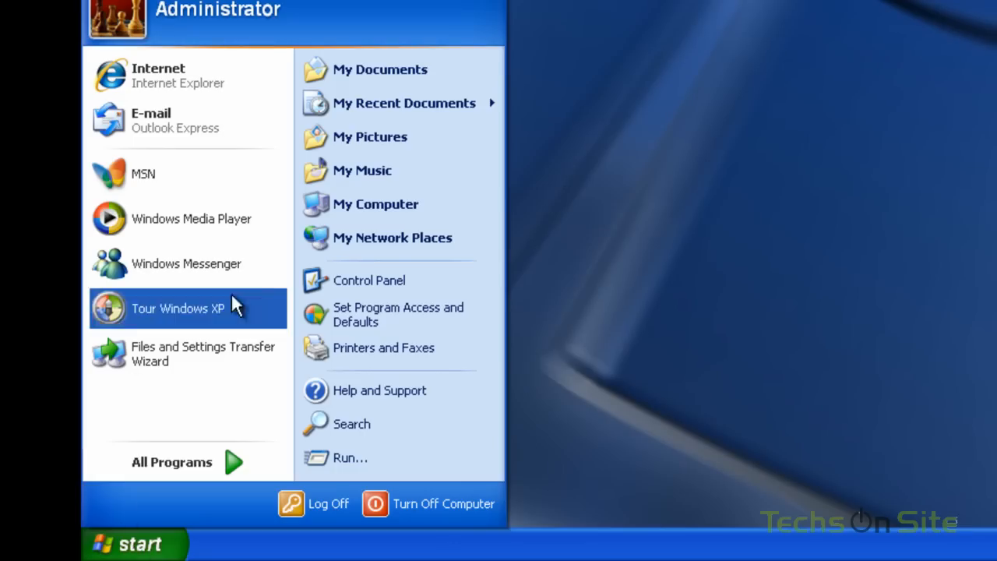
pyautogui.click(374, 204)
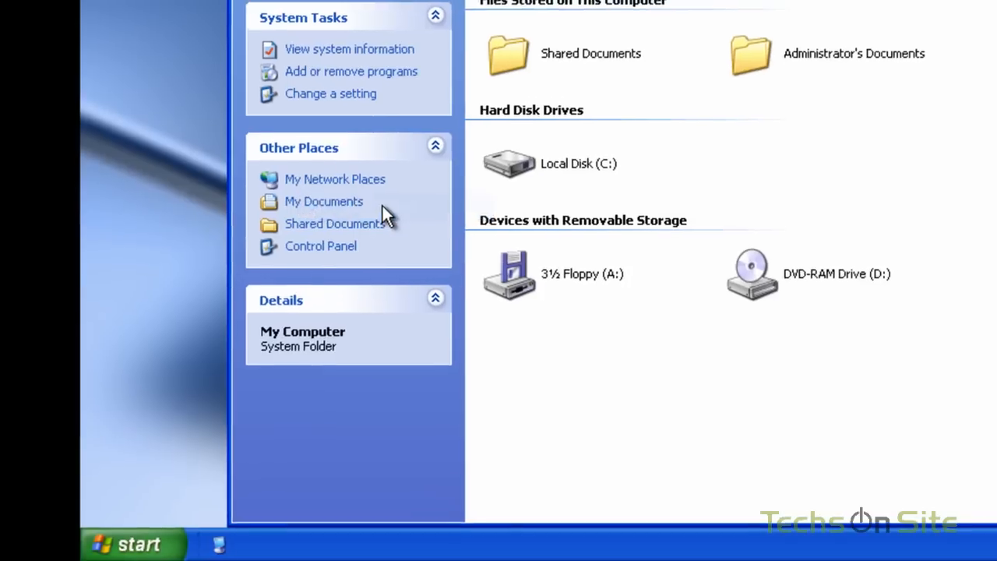
# Create a new folder named XPPCShare in the root of Local Disk (C:)
pyautogui.doubleClick(508, 164)
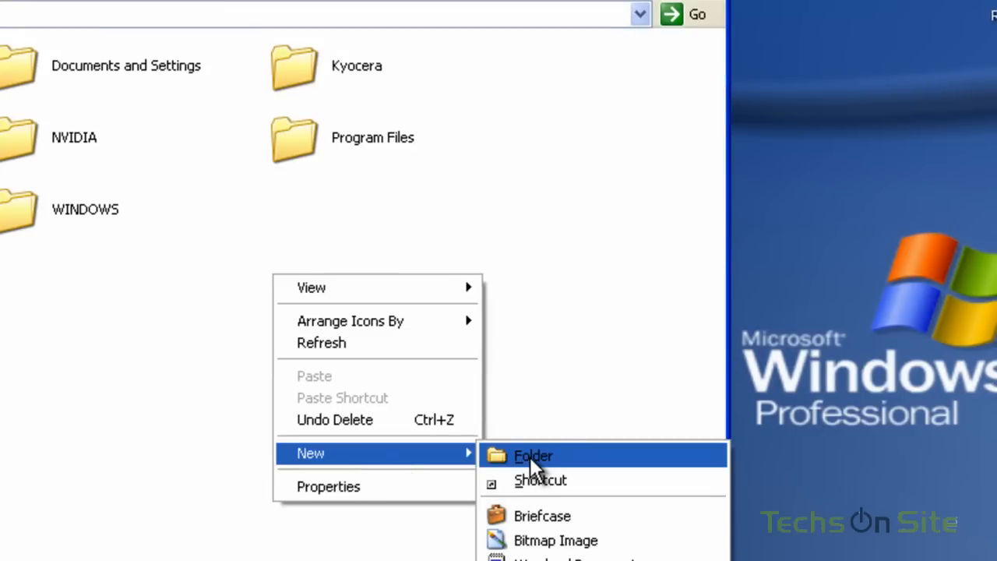
pyautogui.click(533, 455)
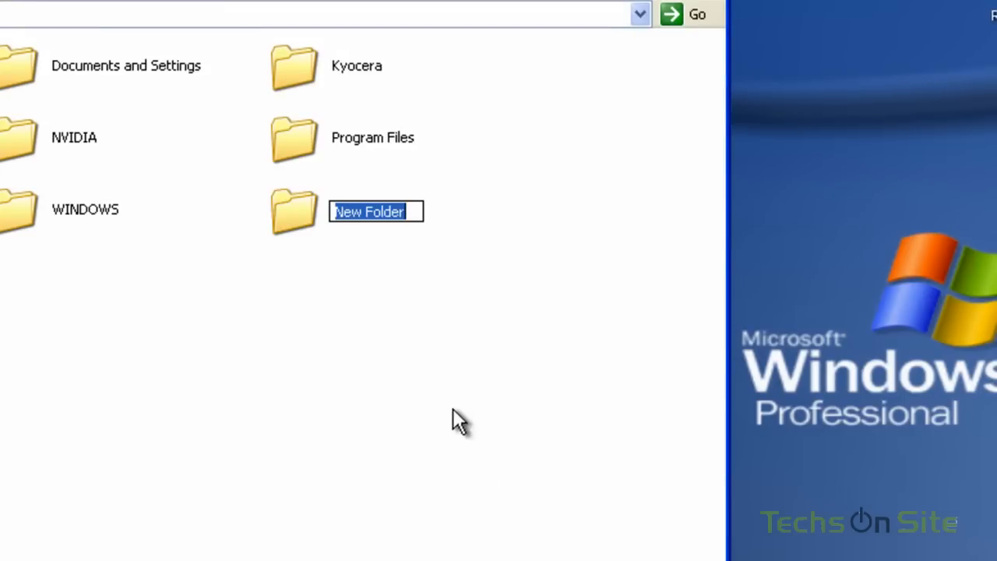
pyautogui.write('x')
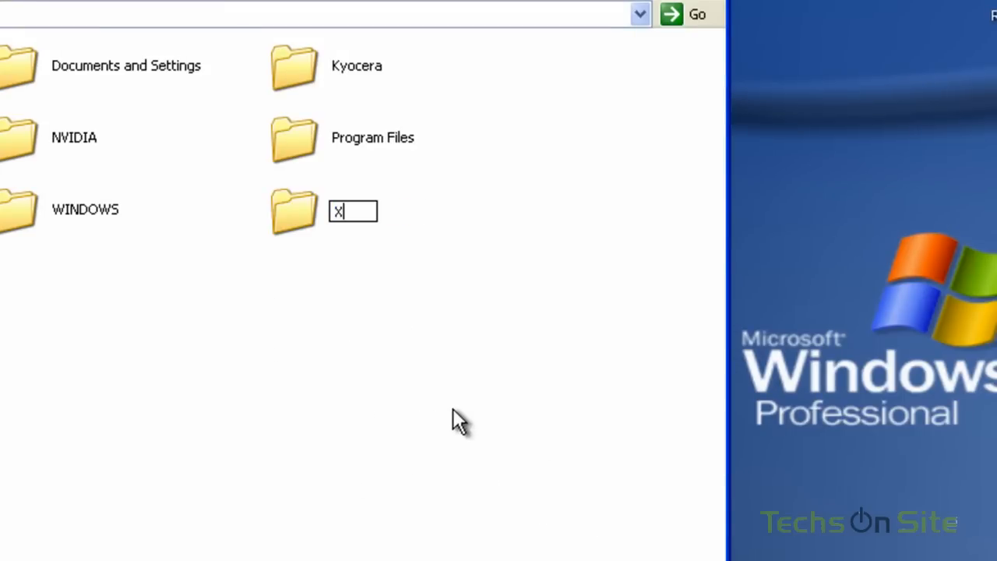
pyautogui.write('PPC')
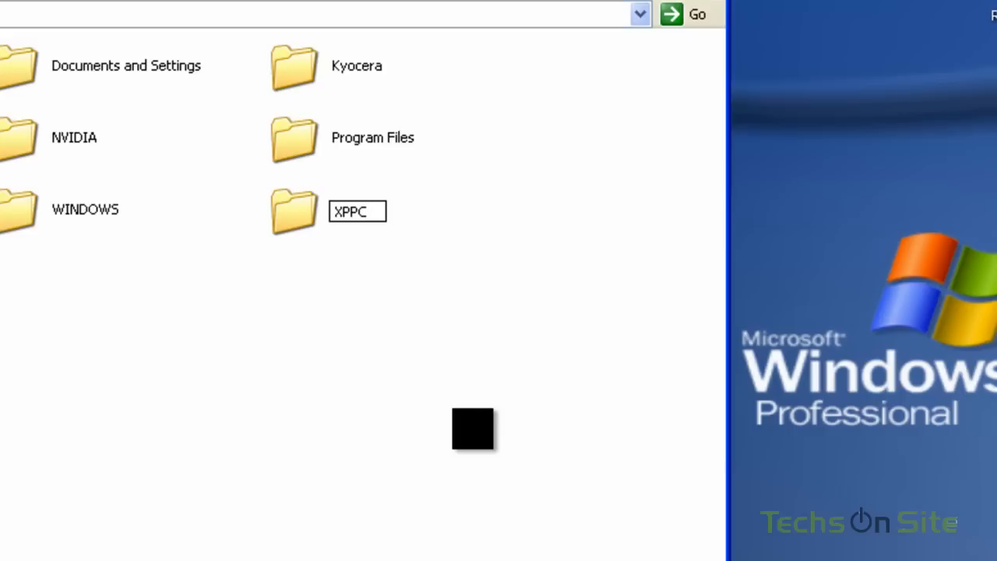
pyautogui.write('Share')
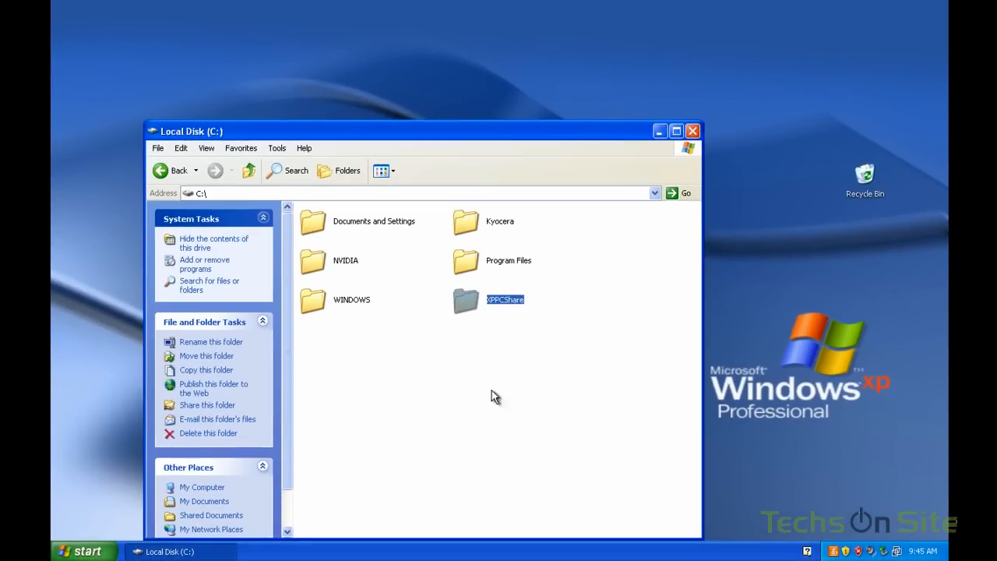
pyautogui.moveTo(468, 308)
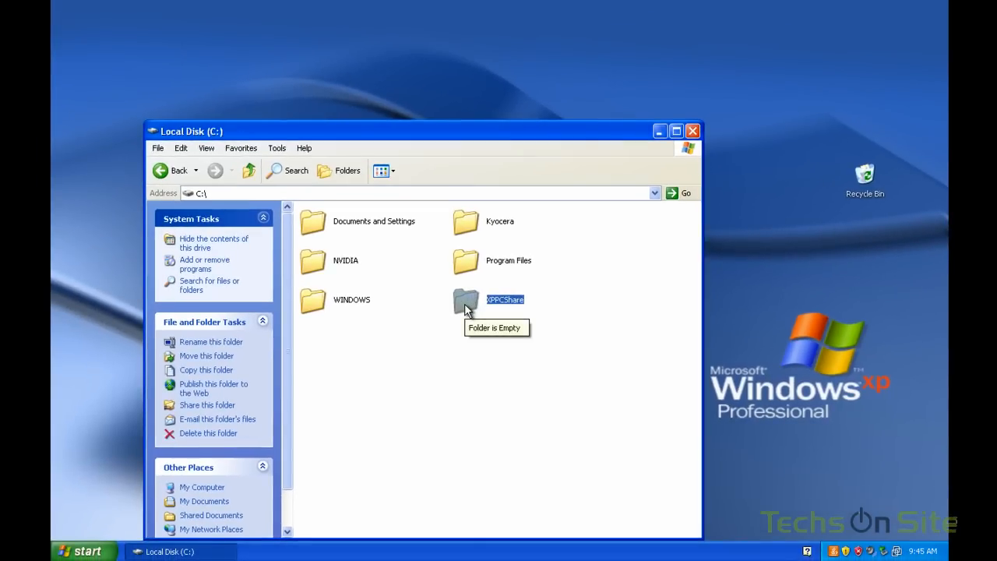
pyautogui.moveTo(602, 349)
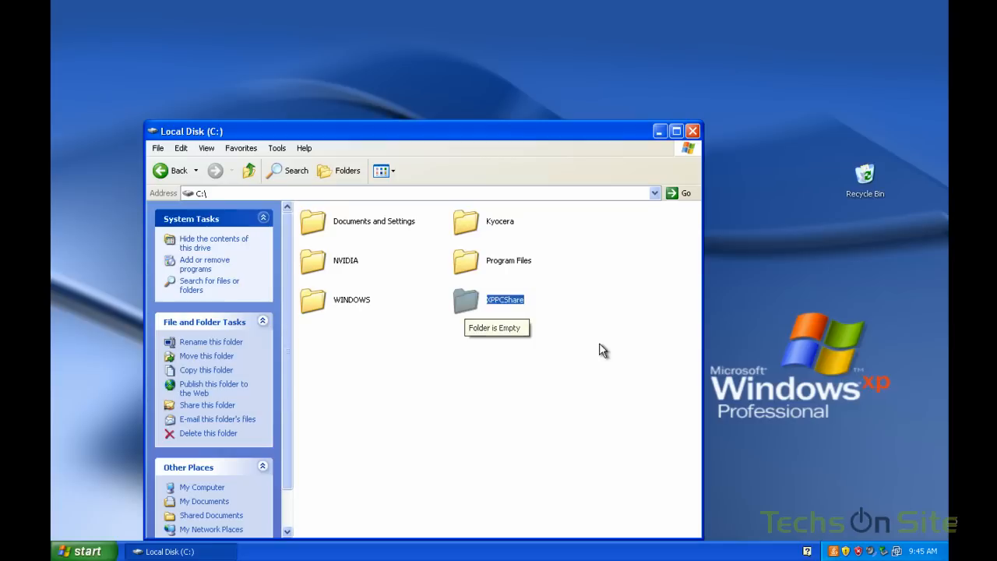
# Share XPPCShare on the network, allowing network users to change its files
pyautogui.rightClick(466, 302)
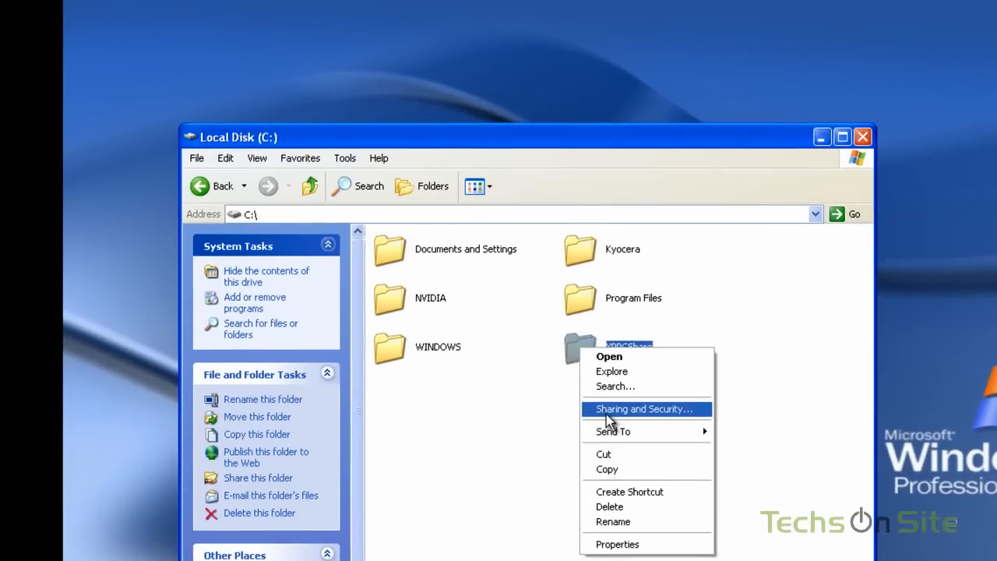
pyautogui.click(645, 408)
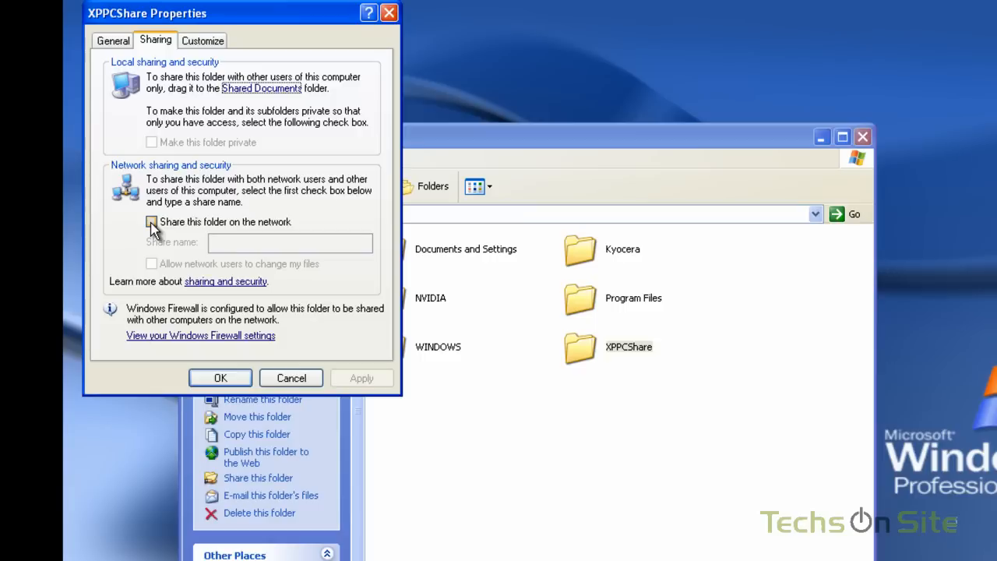
pyautogui.click(151, 221)
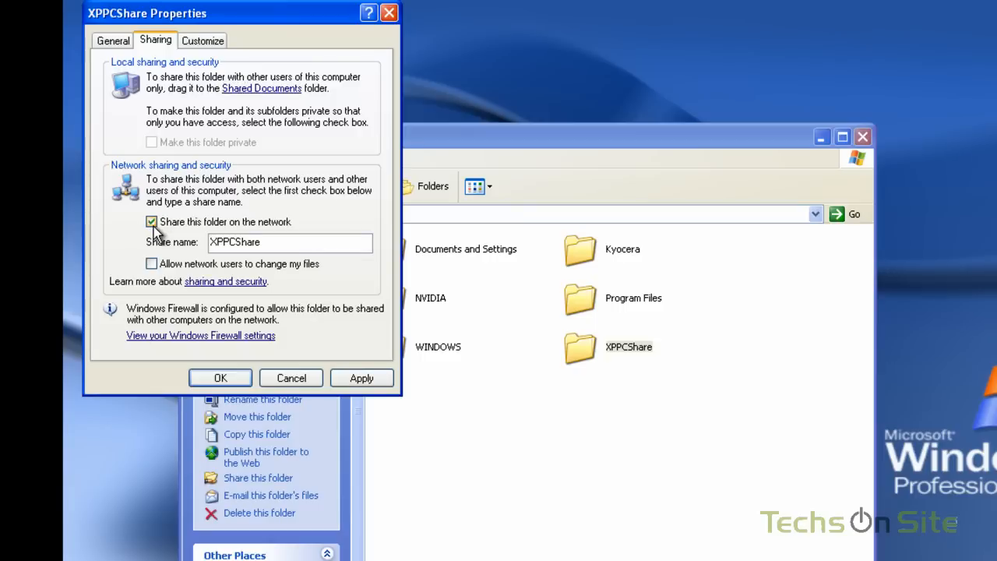
pyautogui.moveTo(180, 258)
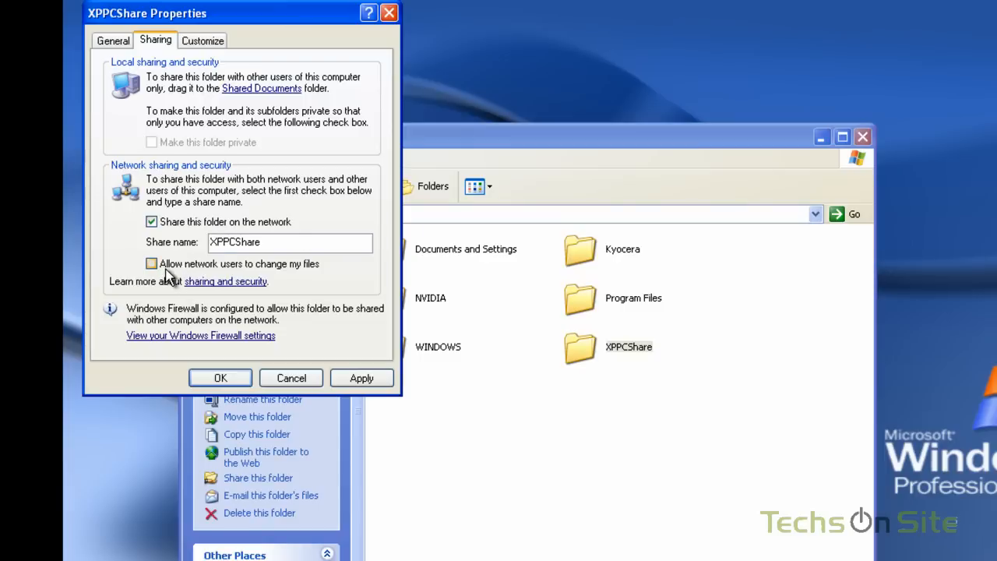
pyautogui.moveTo(278, 279)
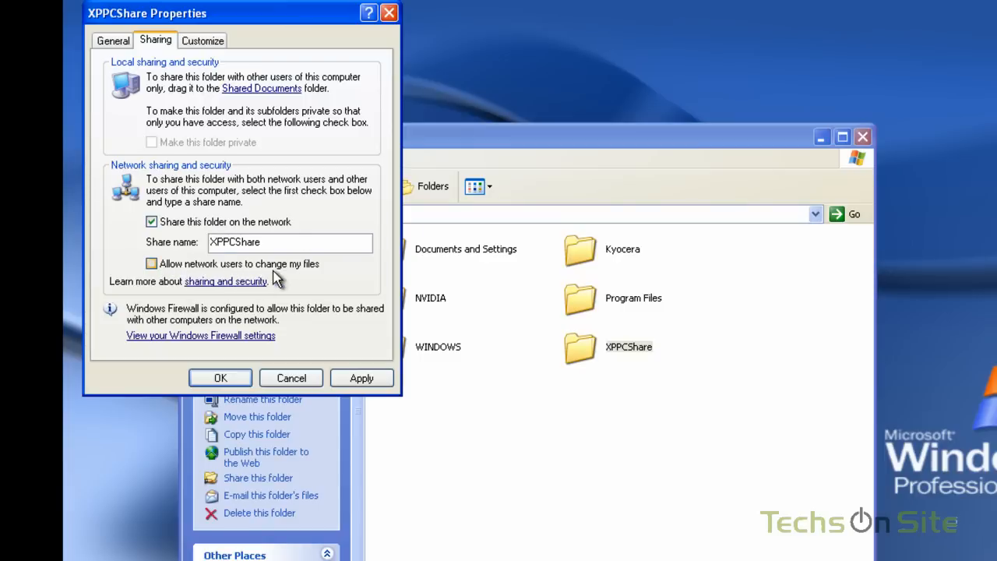
pyautogui.click(150, 264)
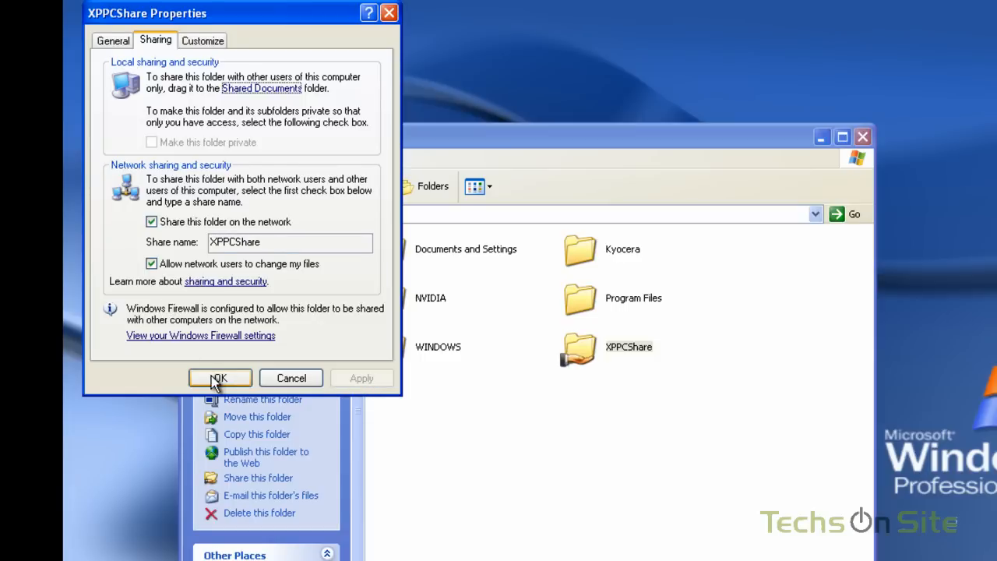
pyautogui.click(220, 378)
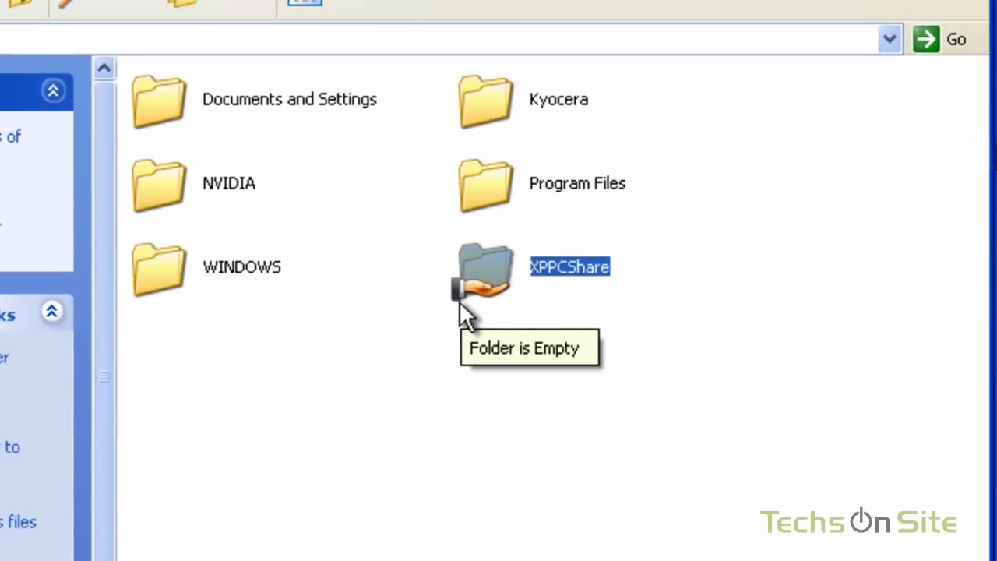
pyautogui.moveTo(499, 346)
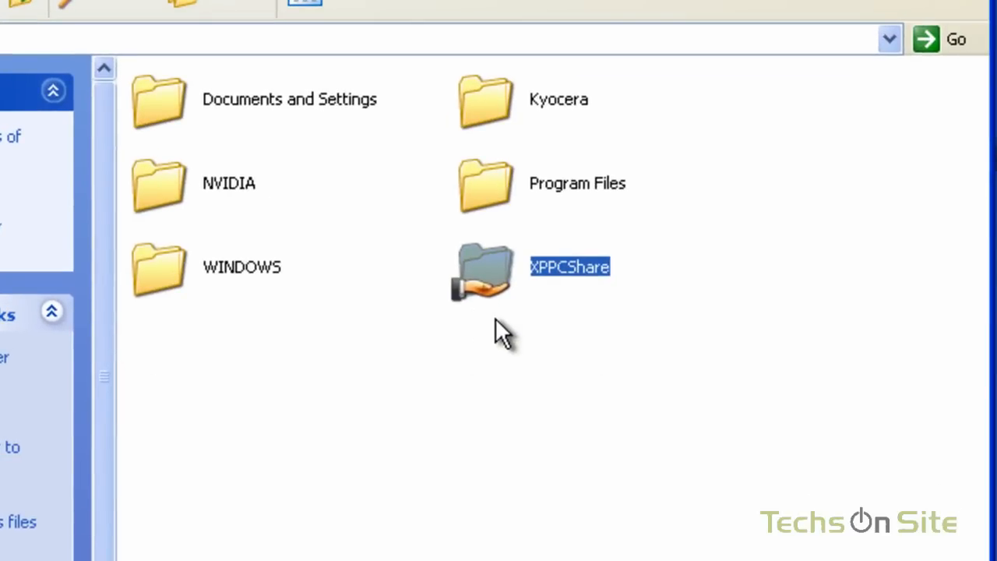
pyautogui.moveTo(507, 346)
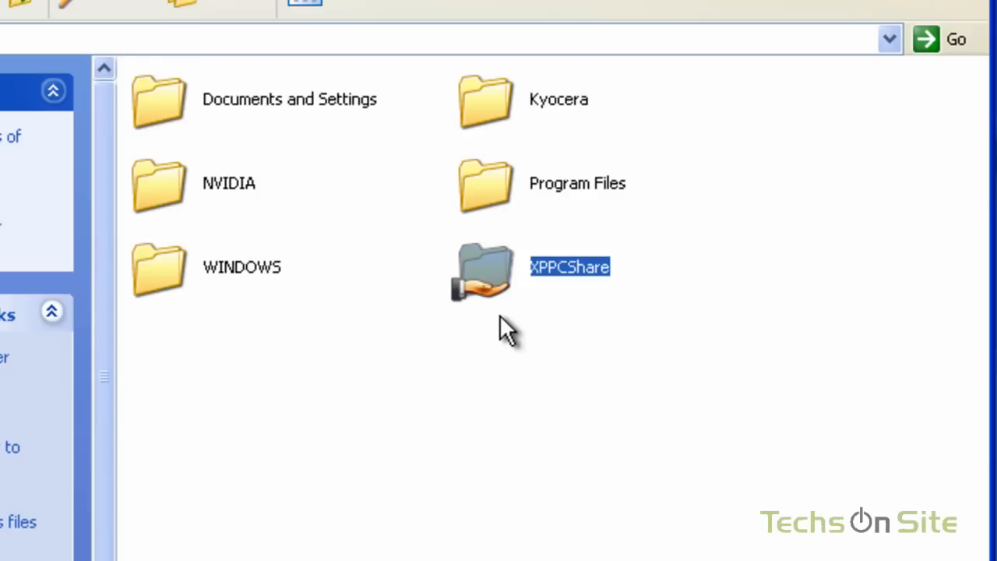
pyautogui.moveTo(493, 278)
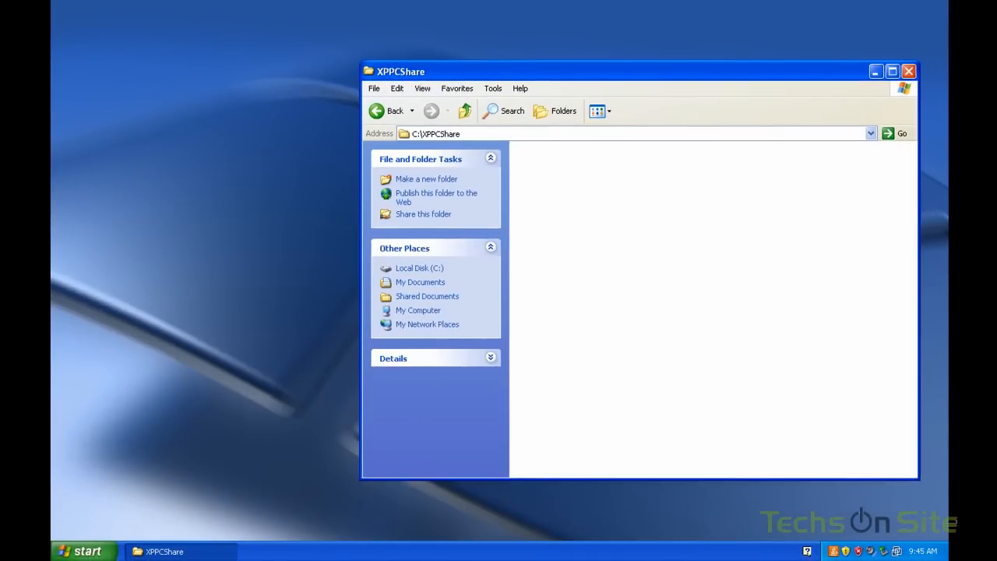
# Copy Blue hills, Sunset and Water lilies from Sample Pictures into XPPCShare
pyautogui.click(86, 552)
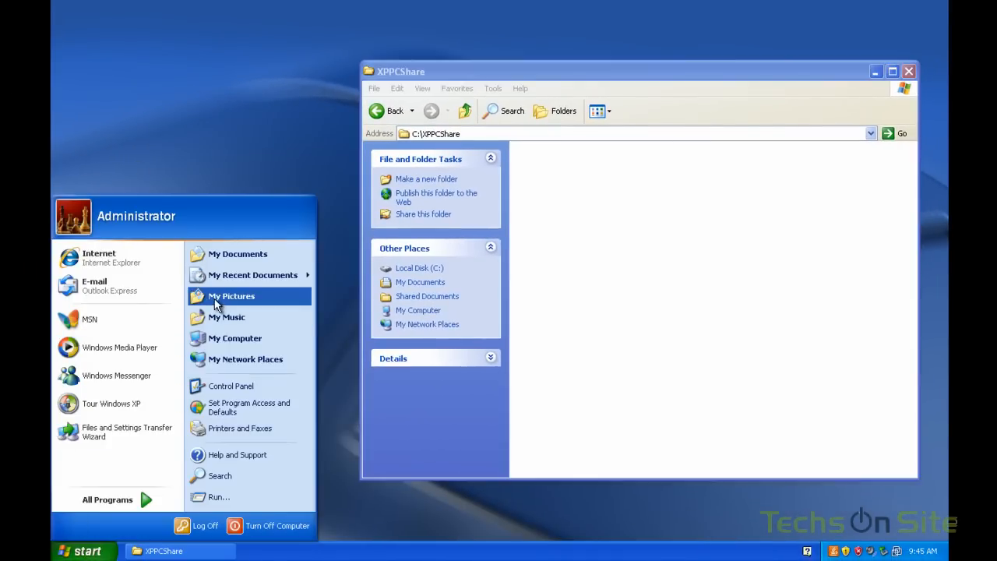
pyautogui.click(230, 296)
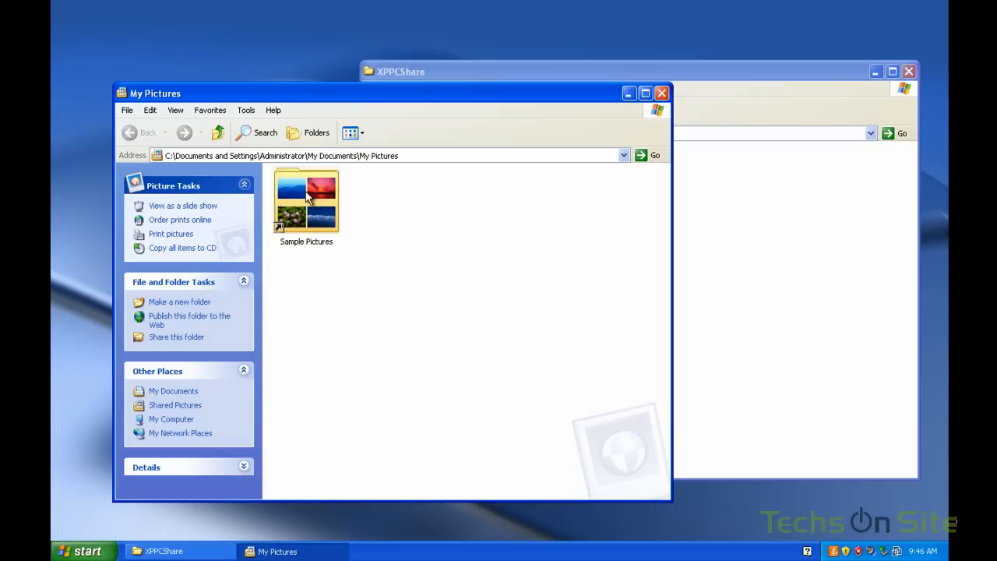
pyautogui.doubleClick(305, 201)
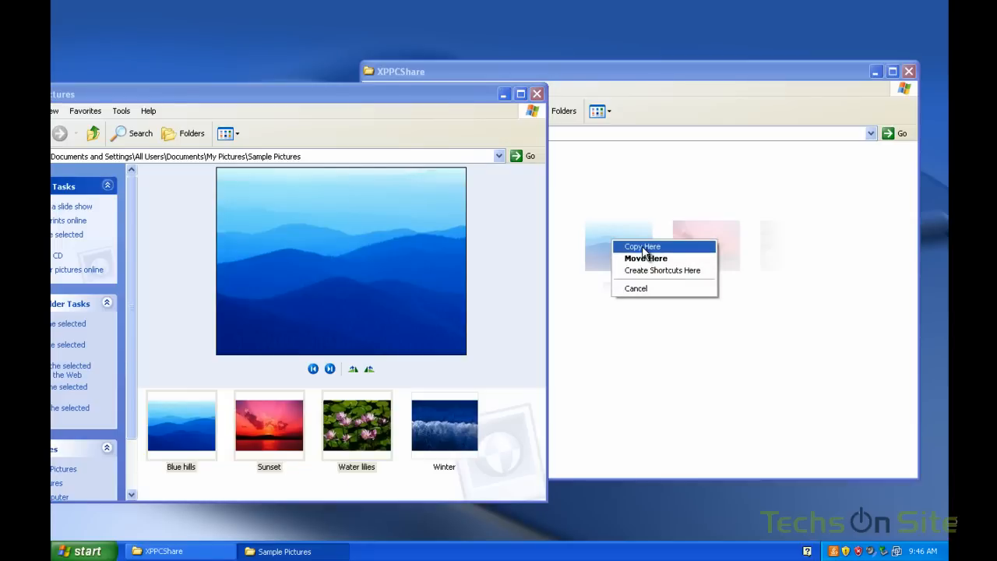
pyautogui.click(644, 246)
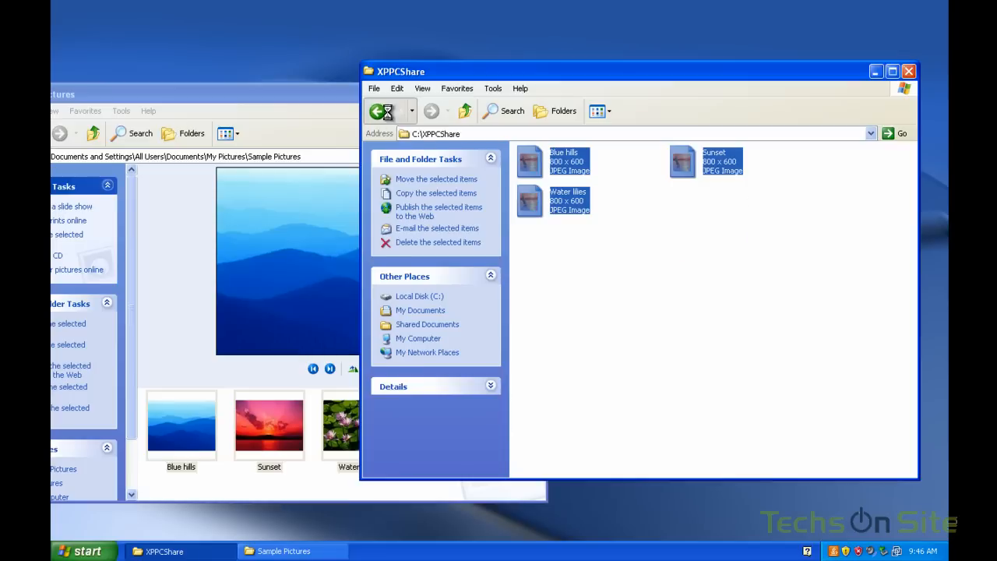
# Close the XPPCShare and Sample Pictures folder windows
pyautogui.click(909, 71)
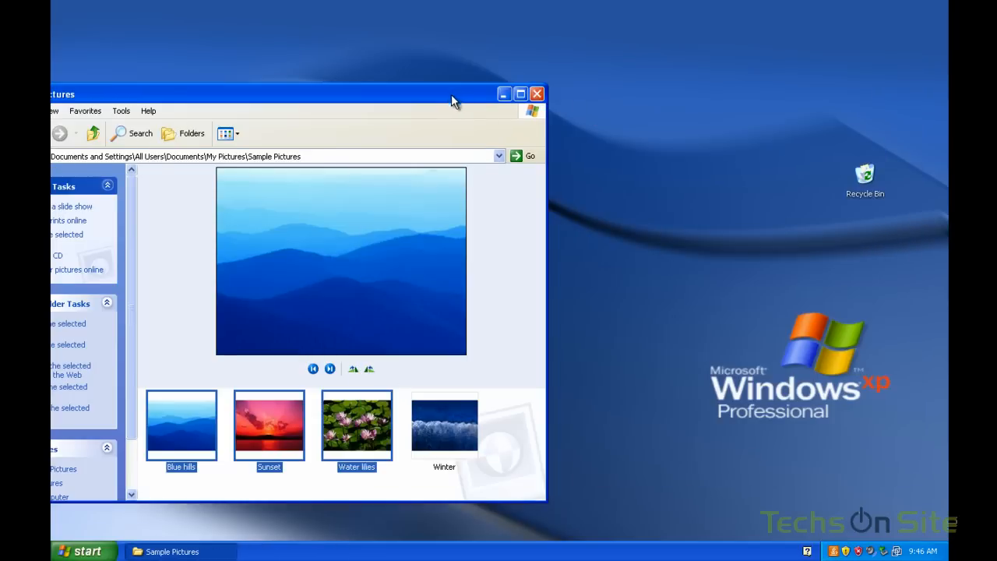
pyautogui.click(536, 94)
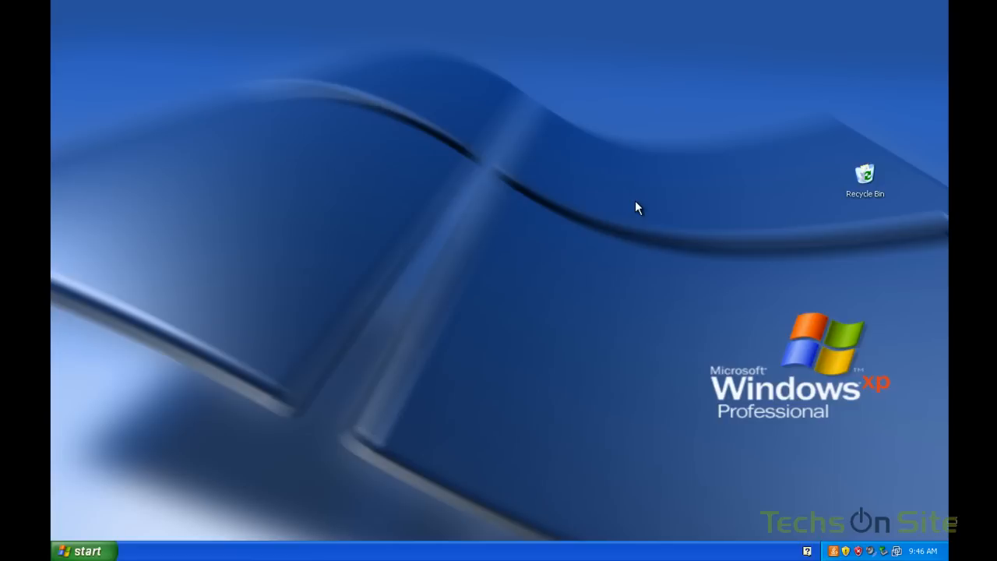
# Open Printers and Faxes in Control Panel, showing the Kyocera Mita FS-1020D
pyautogui.click(81, 550)
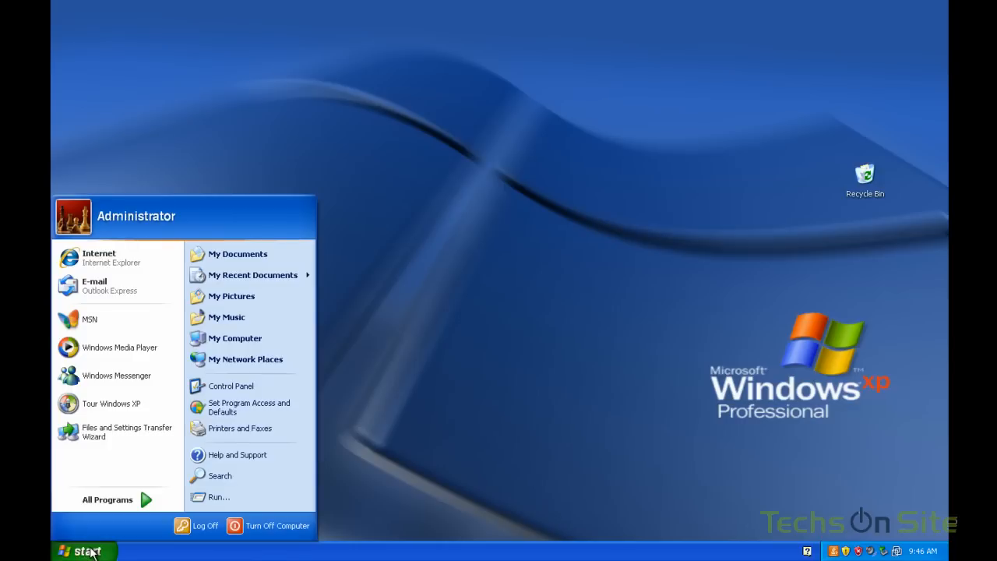
pyautogui.moveTo(228, 386)
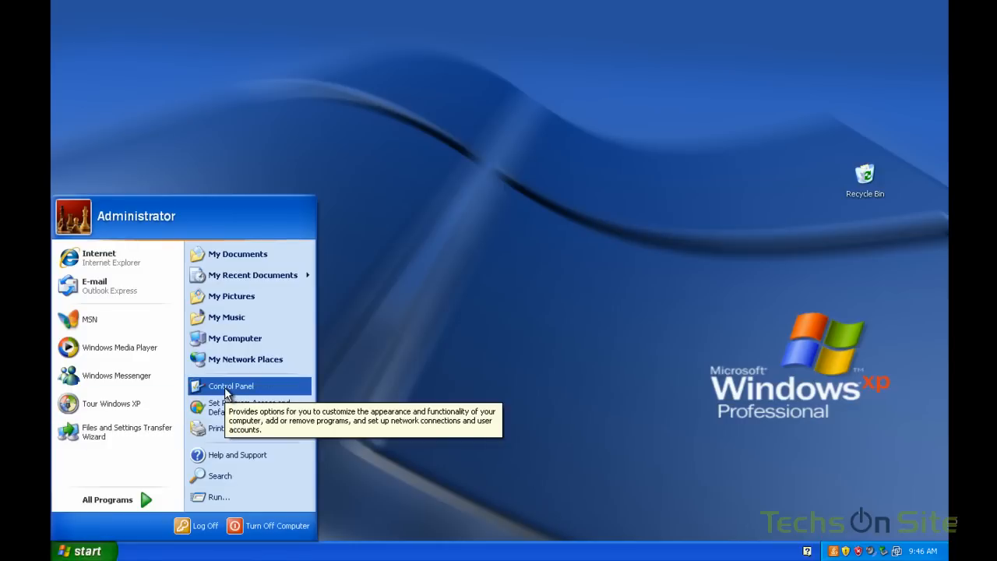
pyautogui.click(229, 387)
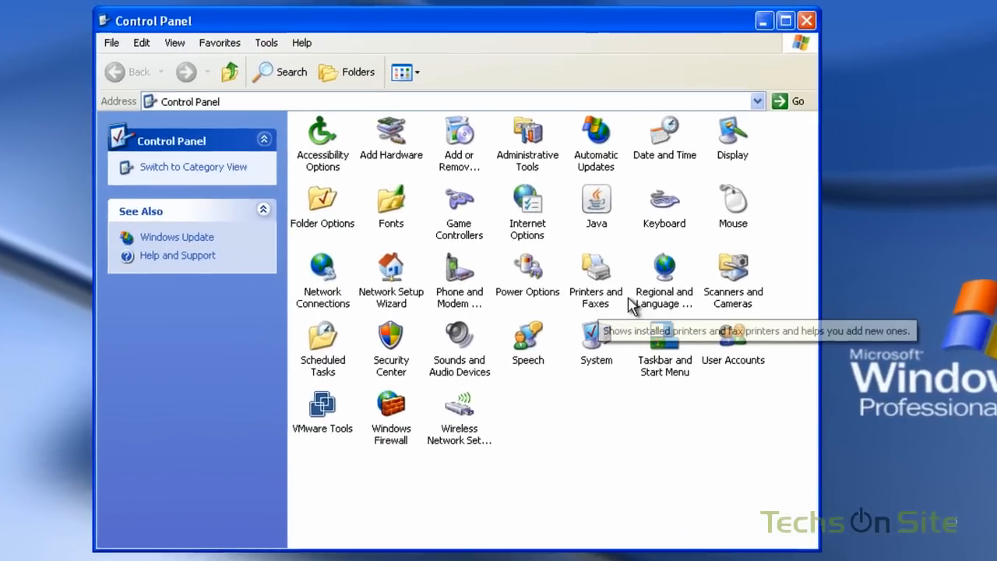
pyautogui.doubleClick(595, 268)
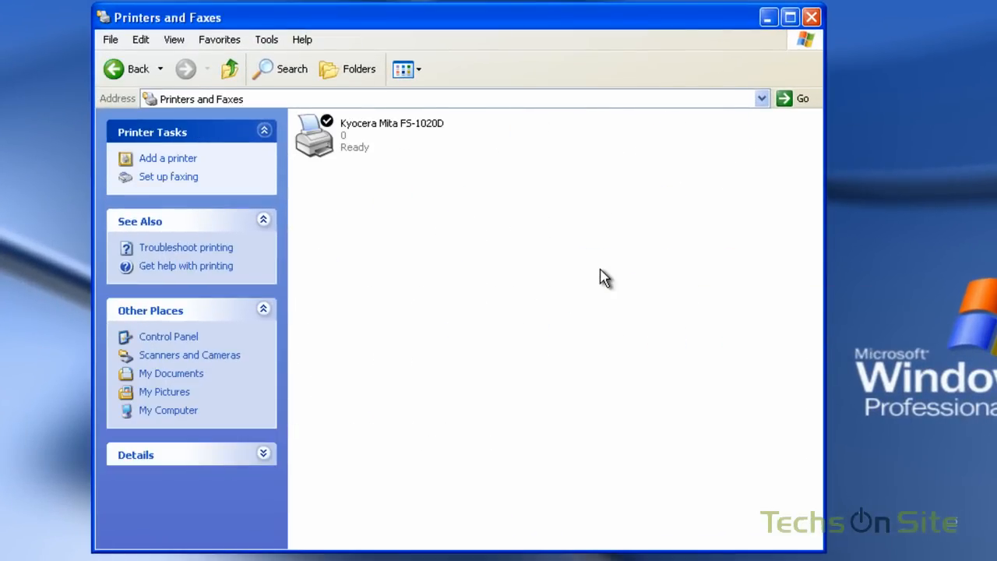
pyautogui.moveTo(324, 148)
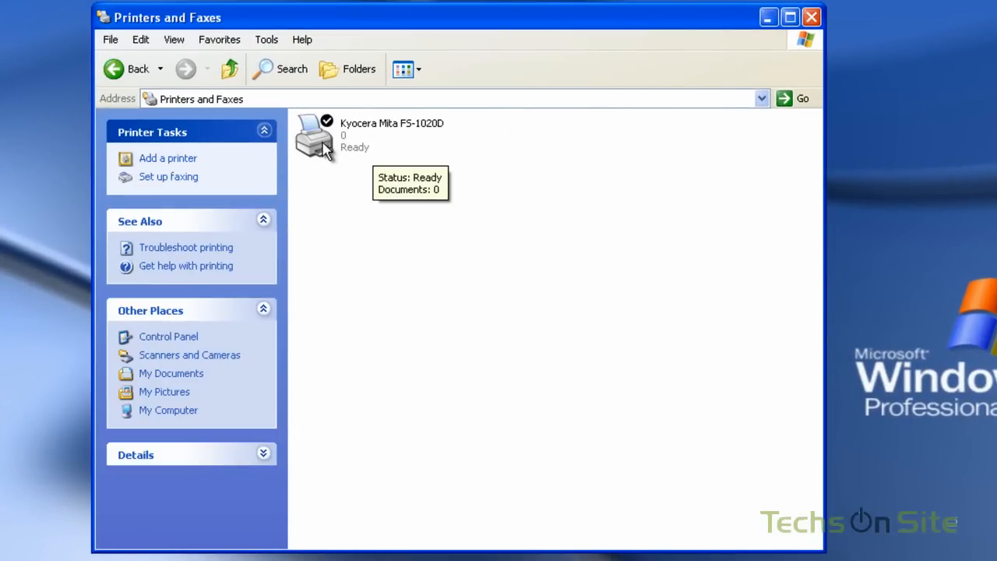
pyautogui.moveTo(414, 145)
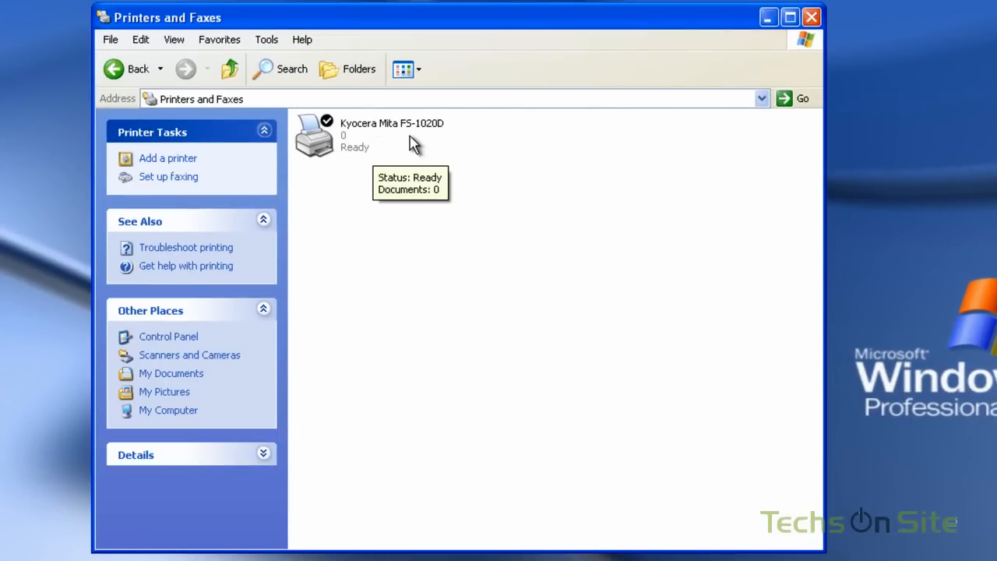
pyautogui.moveTo(321, 153)
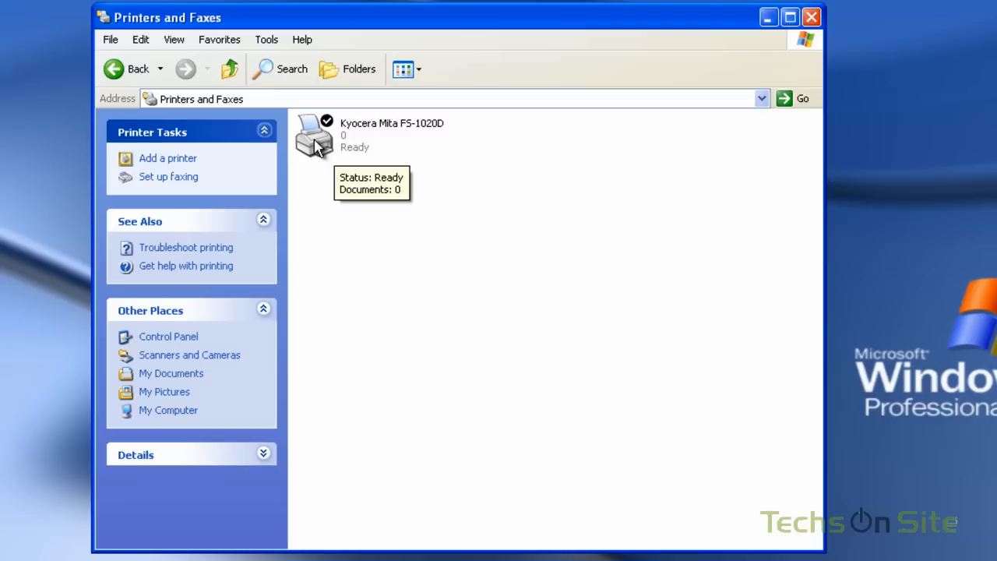
# Share the Kyocera Mita FS-1020D printer on the network
pyautogui.rightClick(310, 137)
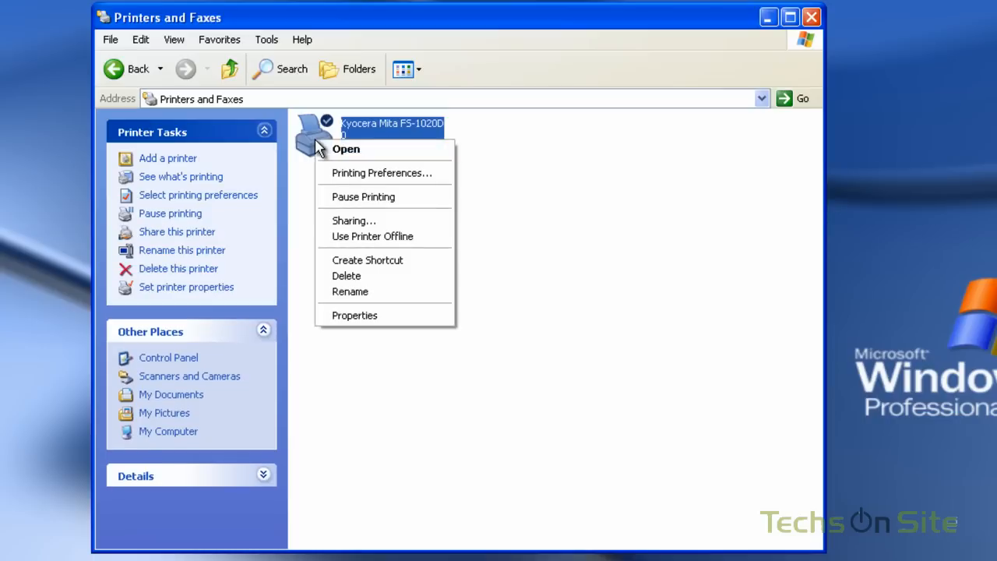
pyautogui.moveTo(364, 226)
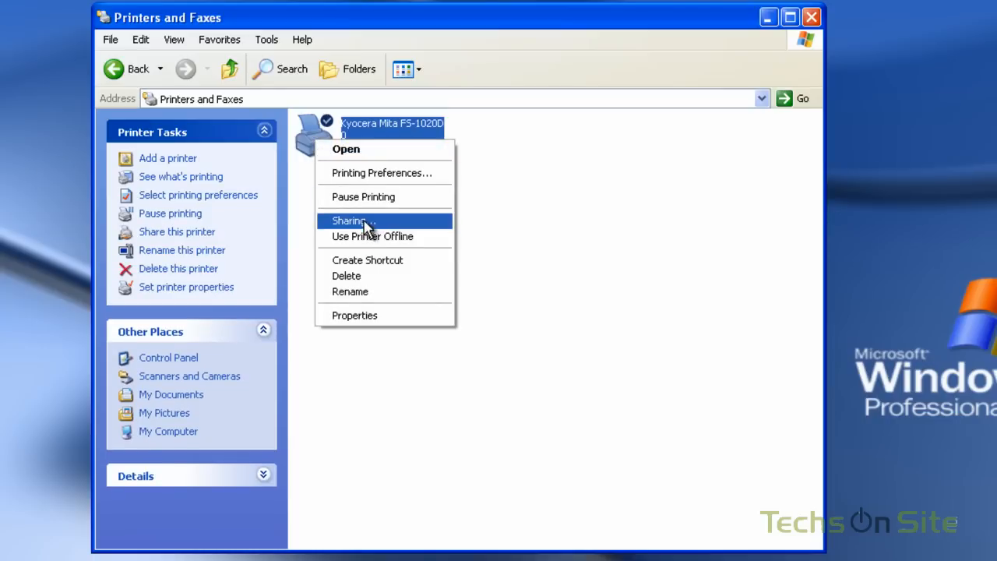
pyautogui.click(349, 221)
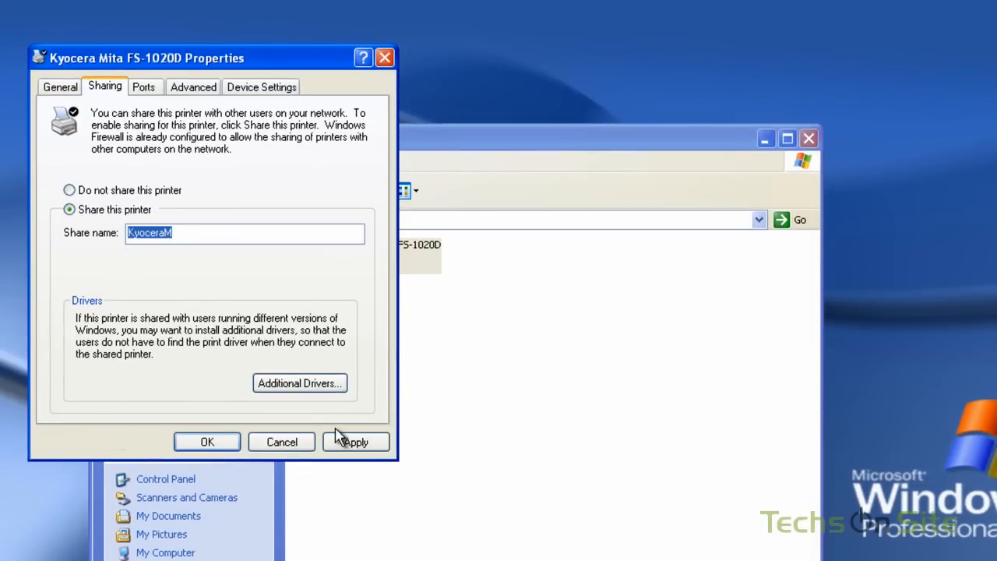
pyautogui.click(355, 441)
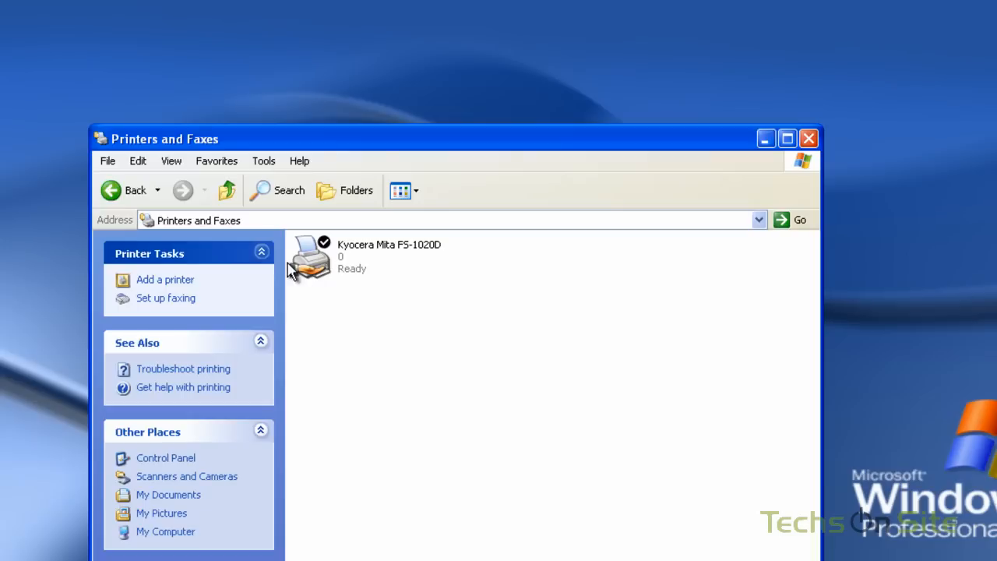
pyautogui.moveTo(324, 303)
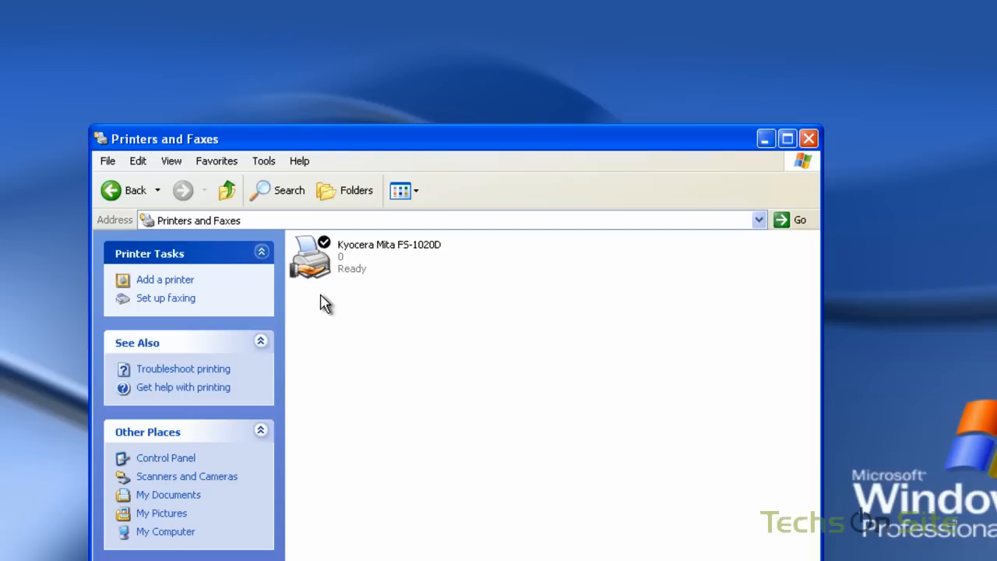
pyautogui.moveTo(322, 311)
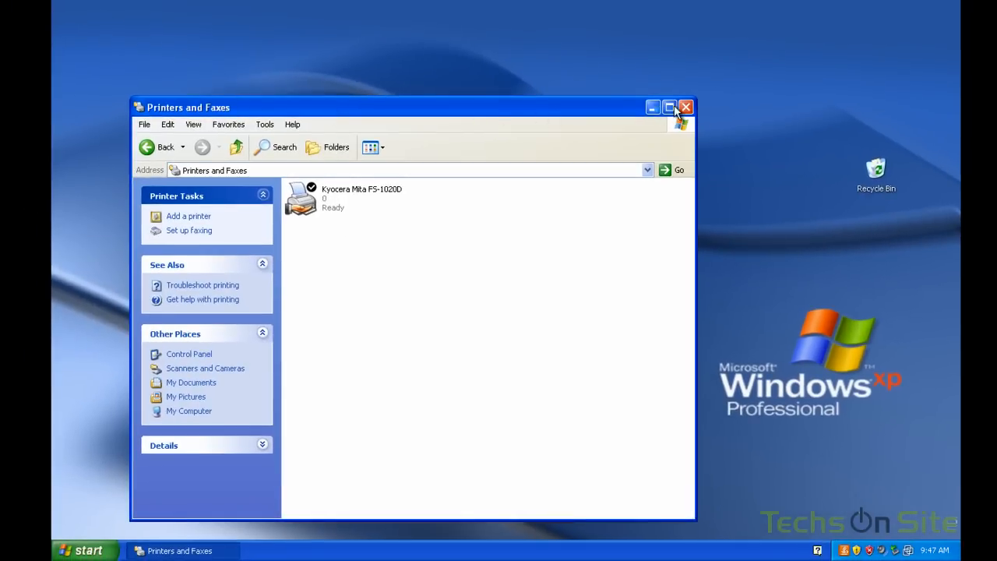
pyautogui.moveTo(685, 108)
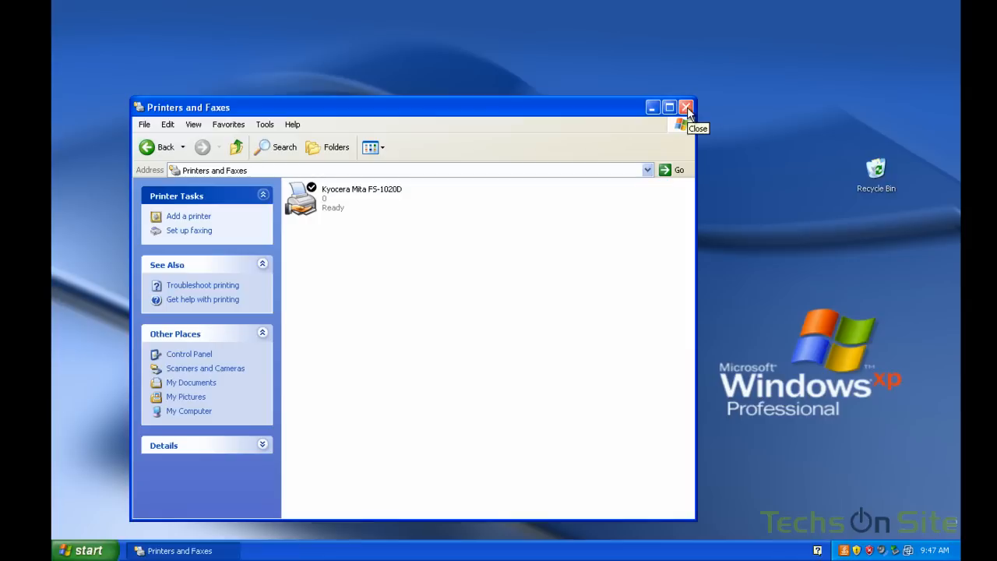
pyautogui.moveTo(686, 110)
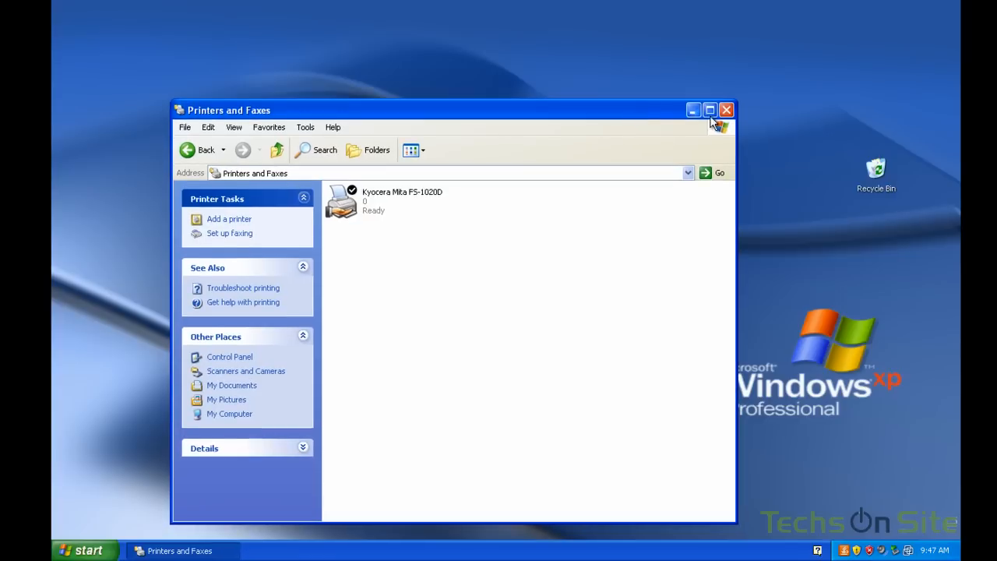
# Open the Sharing settings for DVD-RAM Drive (D:) from My Computer
pyautogui.click(83, 551)
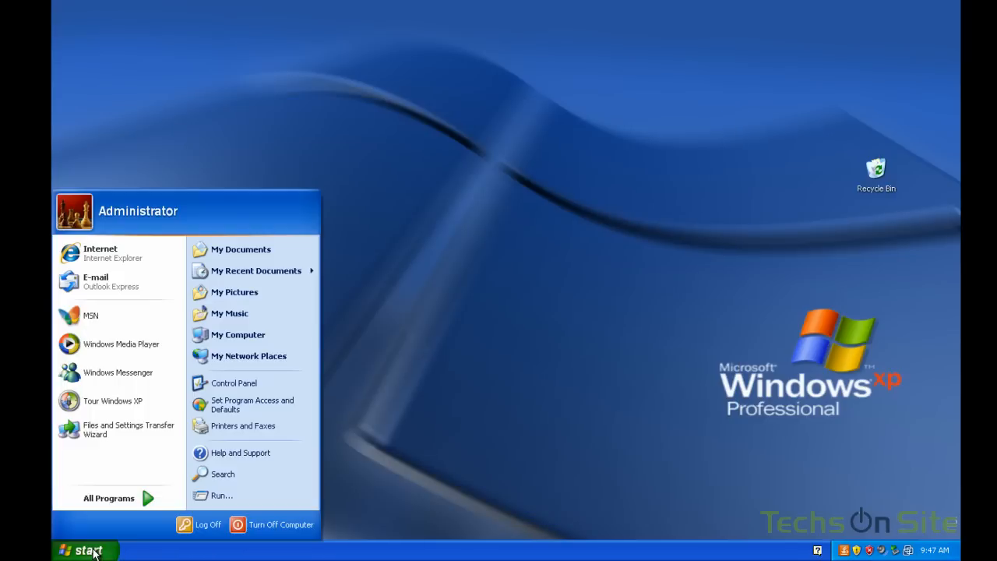
pyautogui.moveTo(237, 335)
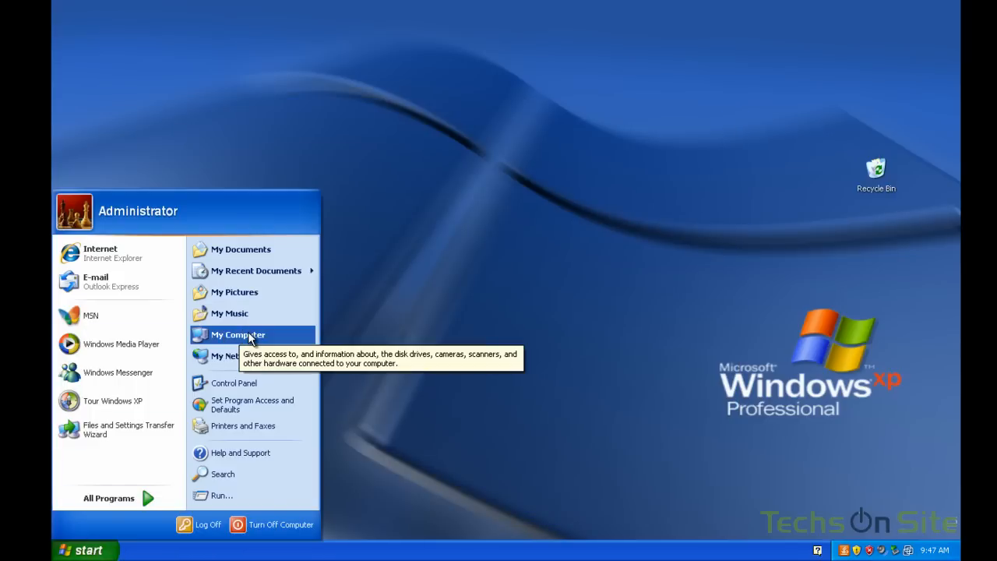
pyautogui.click(237, 333)
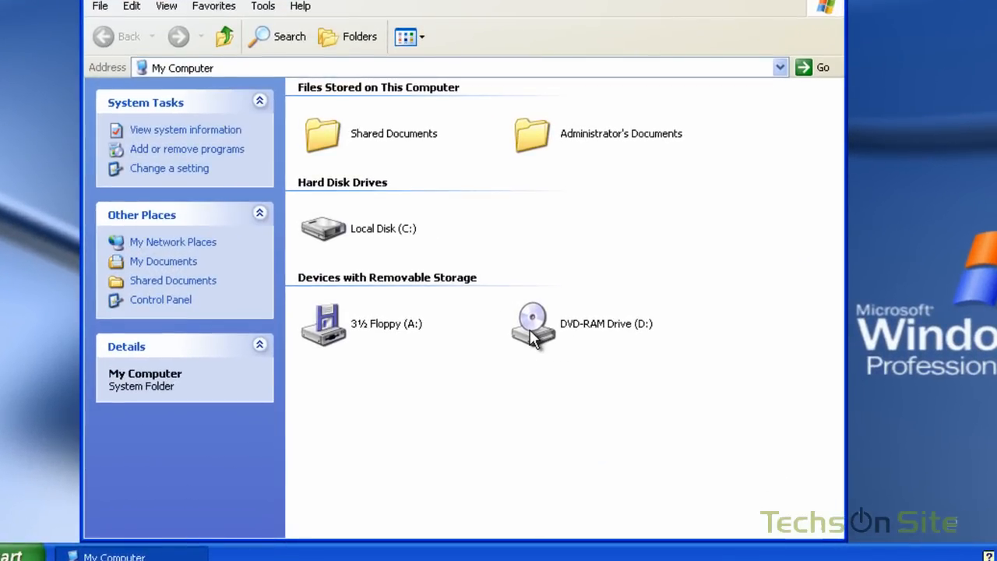
pyautogui.rightClick(532, 325)
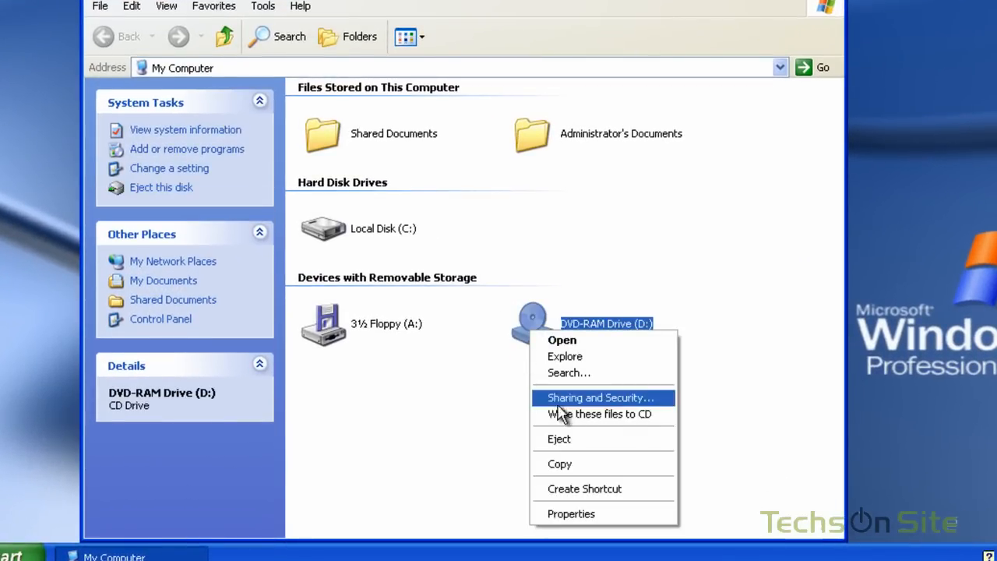
pyautogui.click(598, 397)
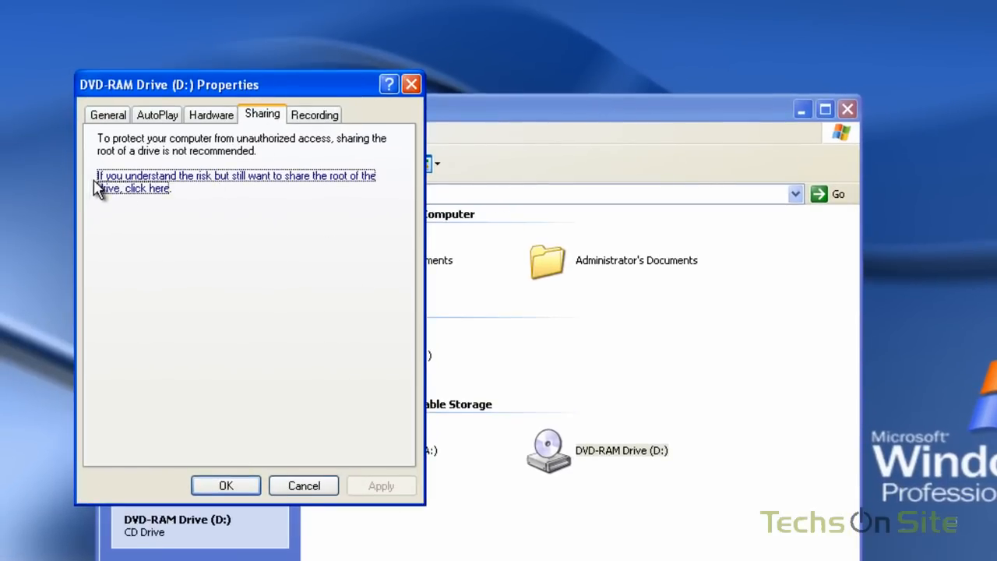
pyautogui.moveTo(352, 190)
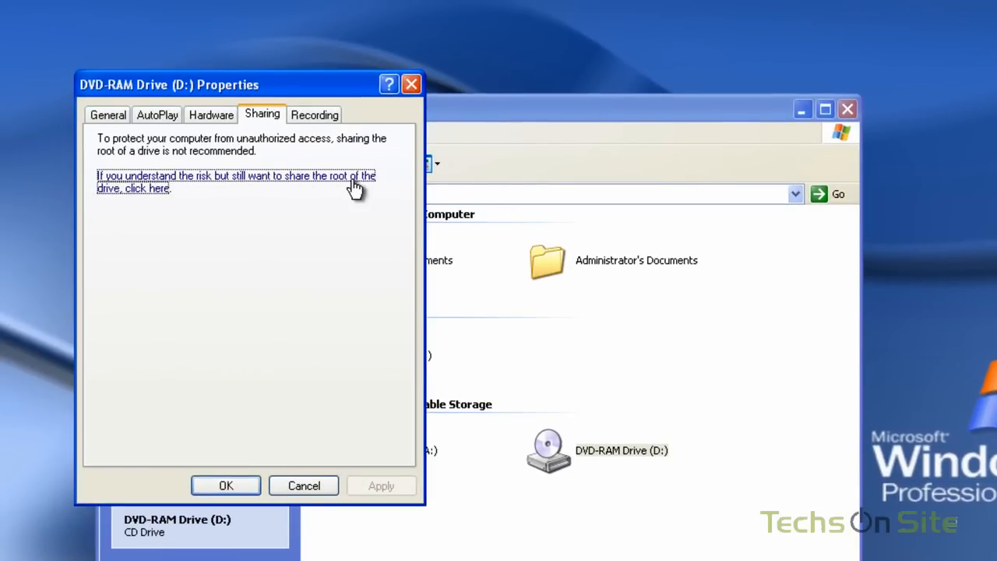
pyautogui.moveTo(159, 194)
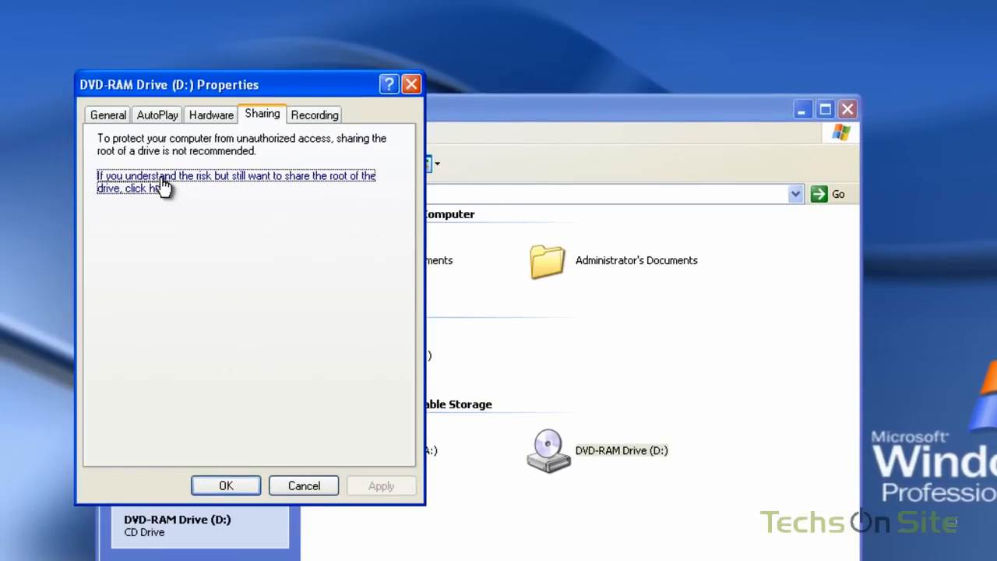
# Share the drive root on the network as D with changes allowed, and apply
pyautogui.click(141, 188)
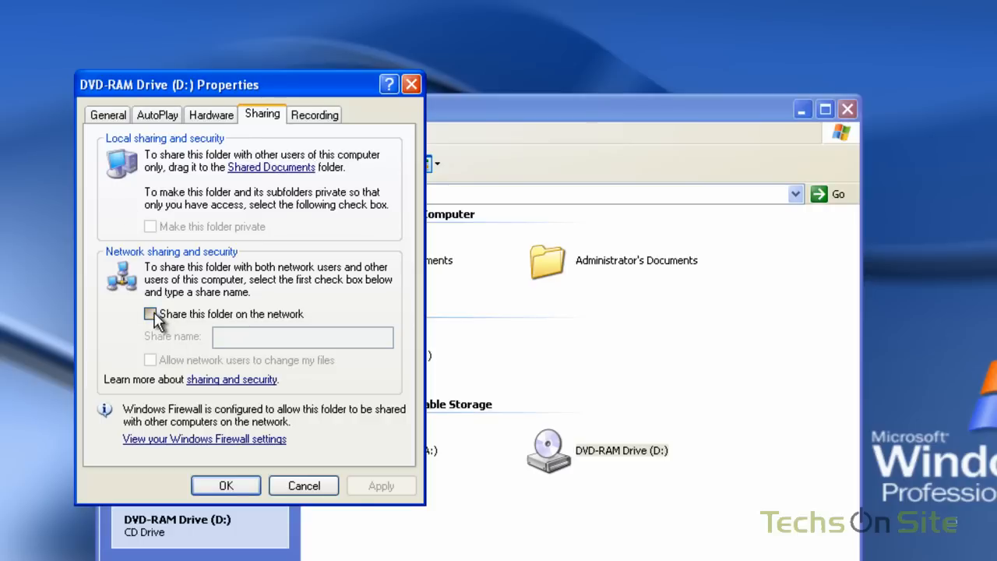
pyautogui.click(150, 315)
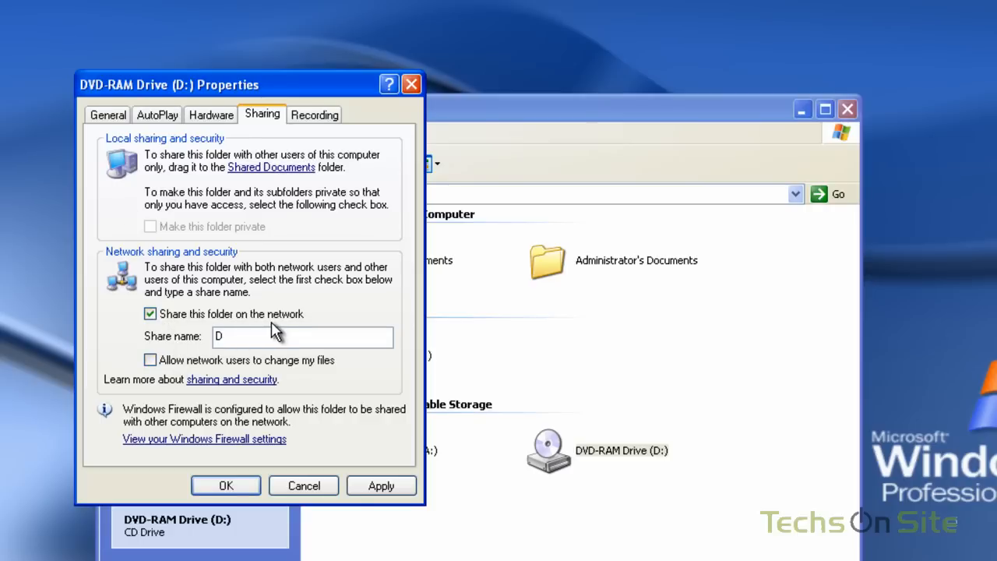
pyautogui.moveTo(212, 380)
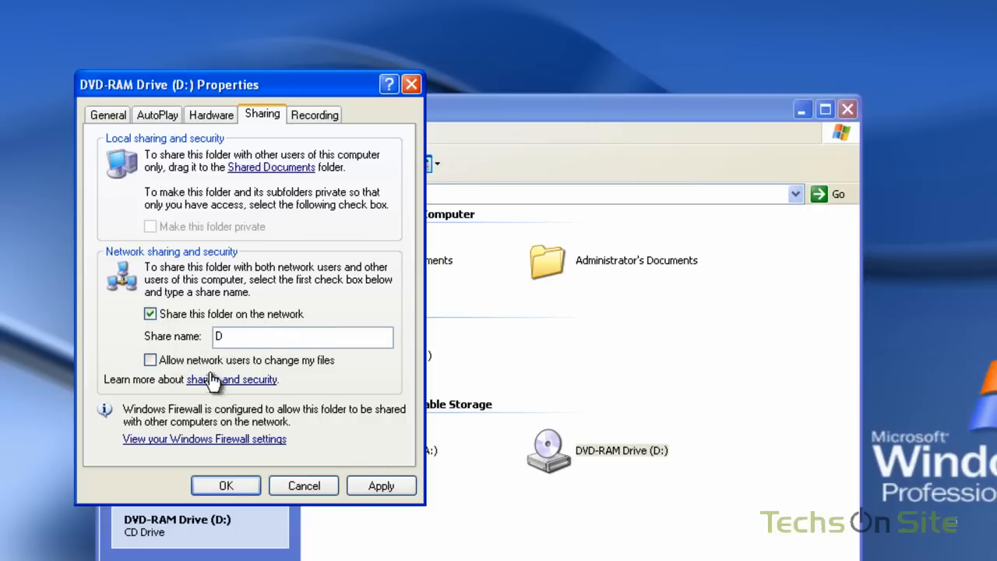
pyautogui.moveTo(163, 358)
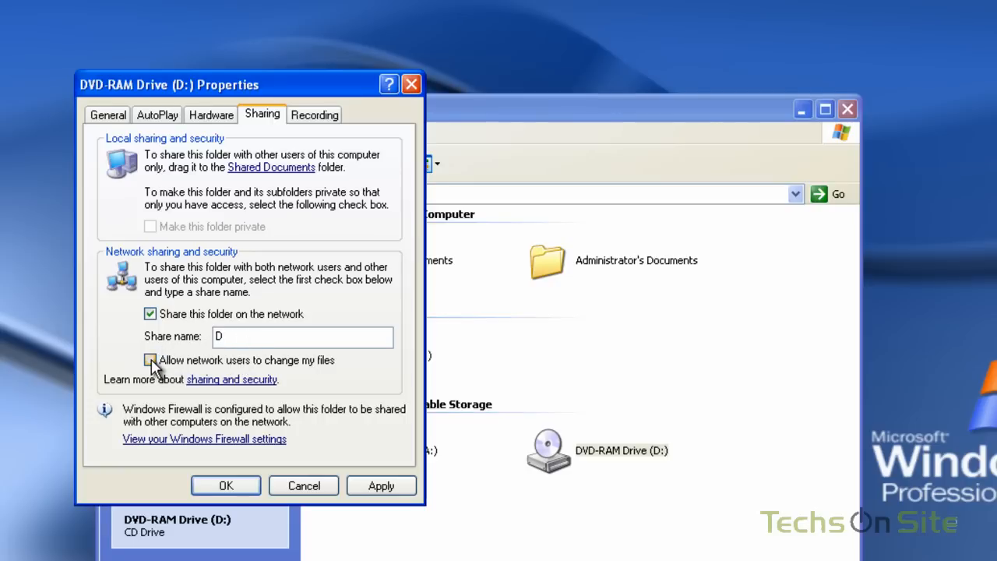
pyautogui.click(150, 361)
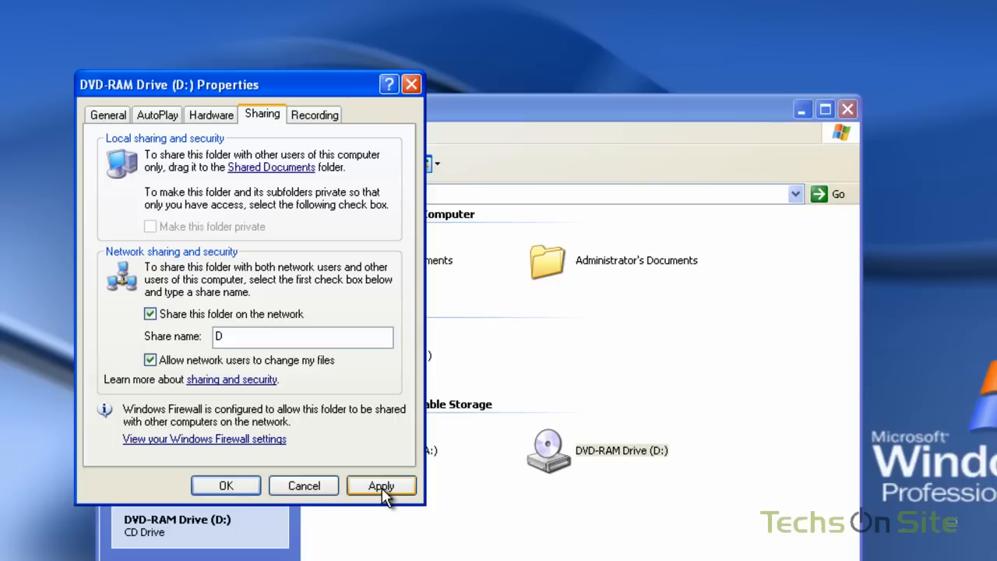
pyautogui.moveTo(392, 502)
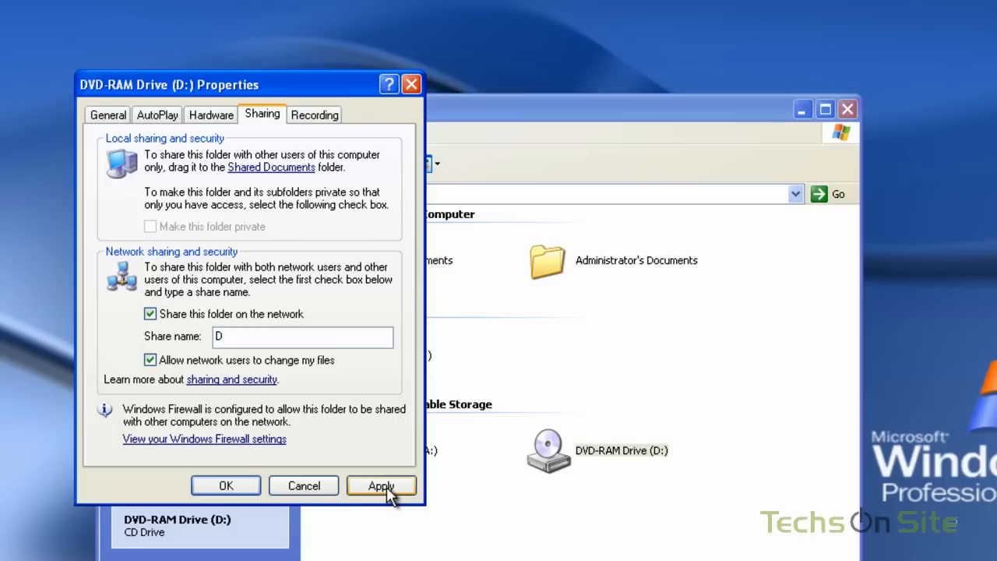
pyautogui.click(380, 486)
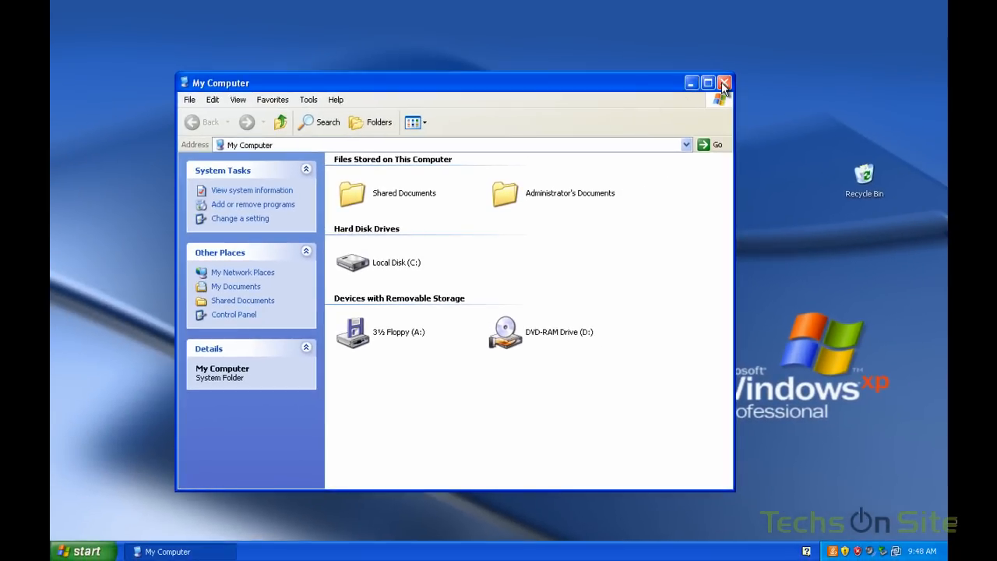
# Close the My Computer window and bring up the Start menu
pyautogui.click(723, 81)
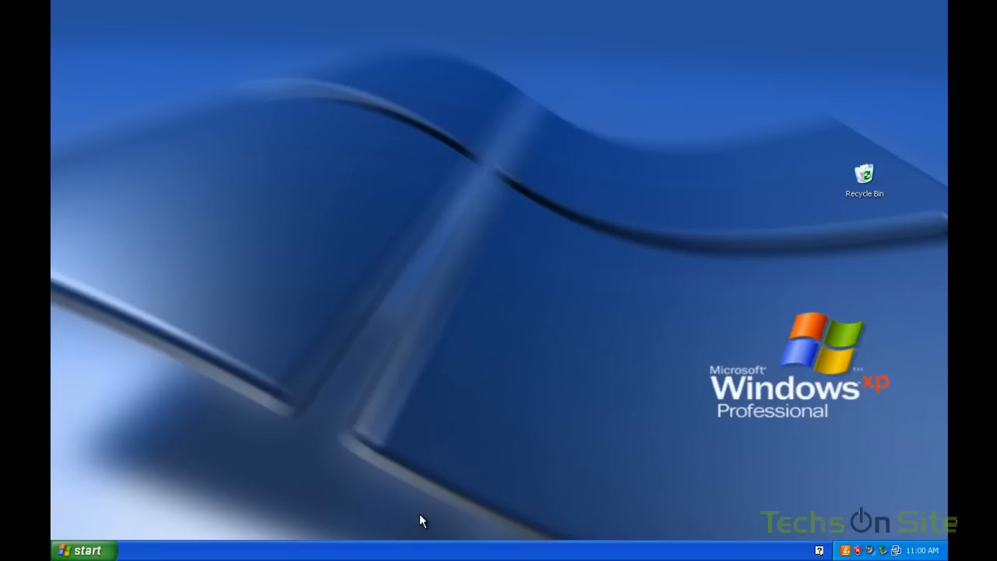
pyautogui.click(86, 549)
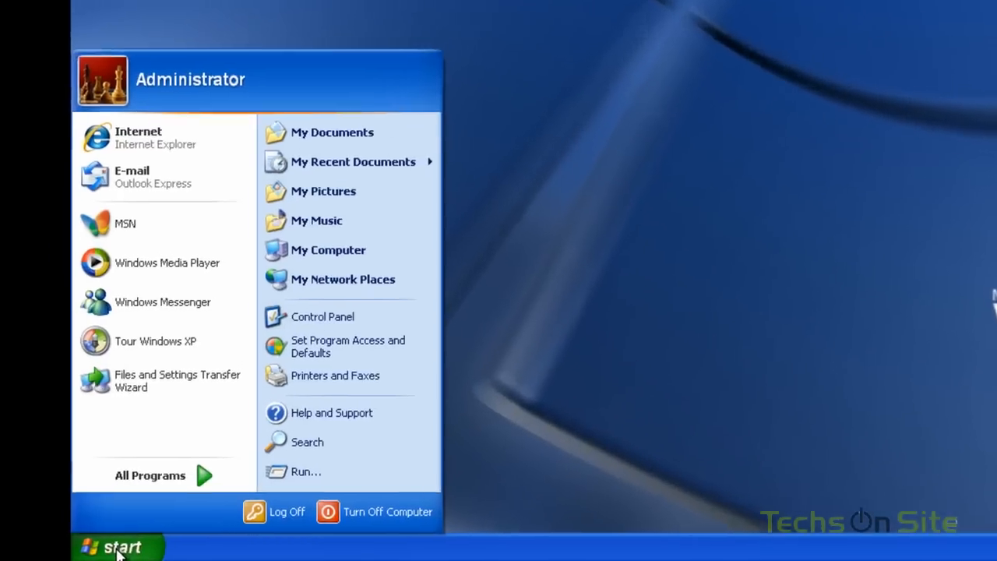
pyautogui.moveTo(340, 242)
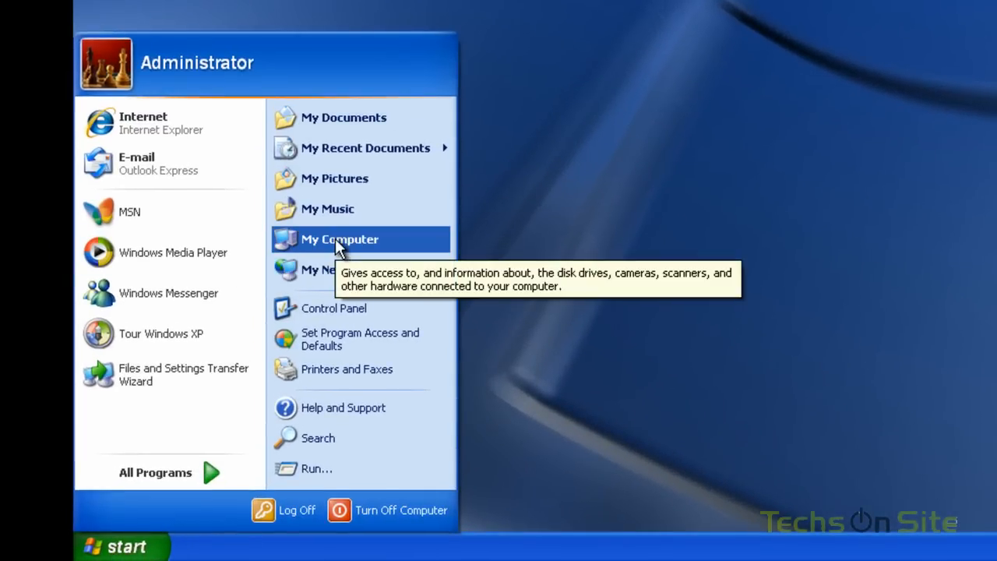
pyautogui.rightClick(340, 240)
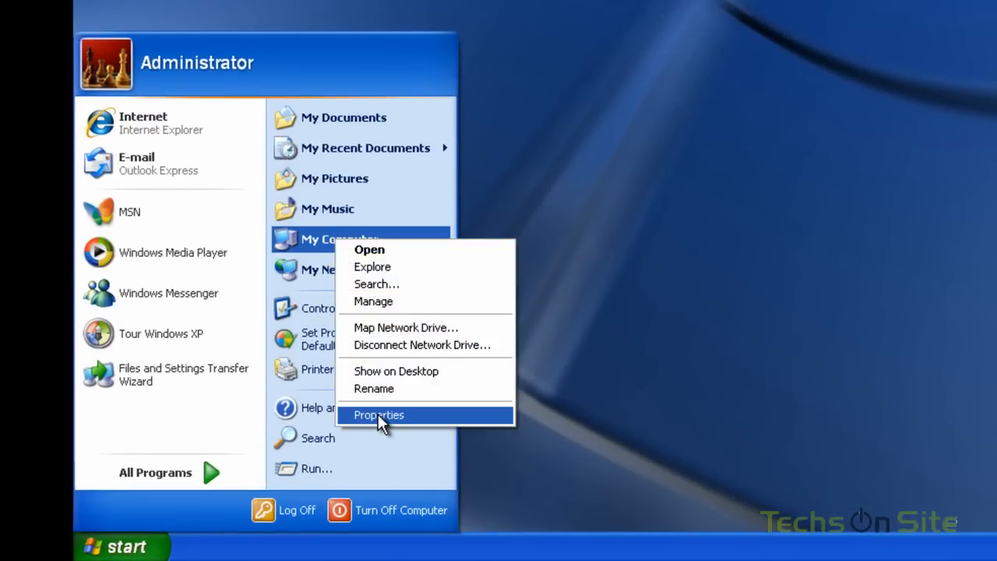
pyautogui.click(379, 415)
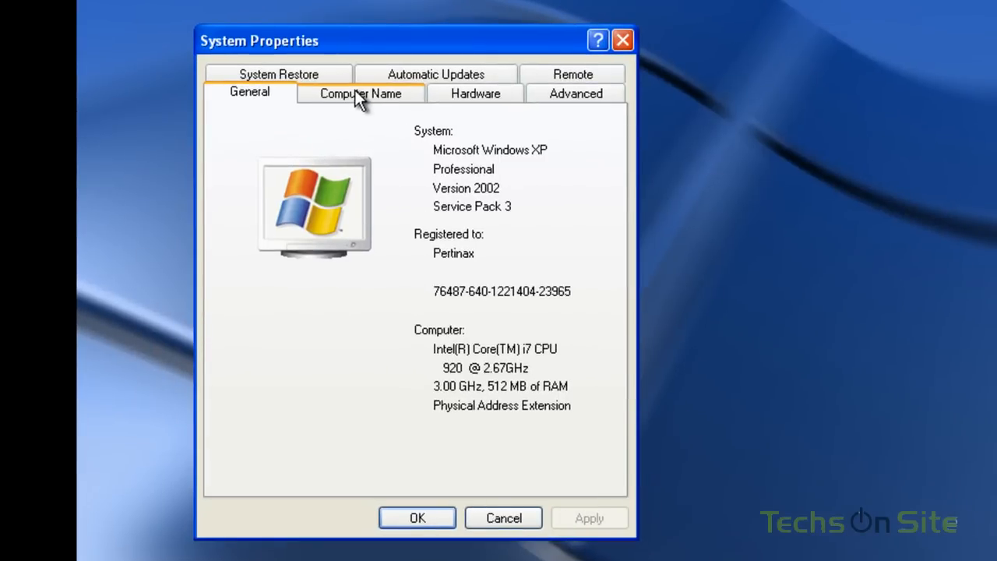
pyautogui.click(358, 94)
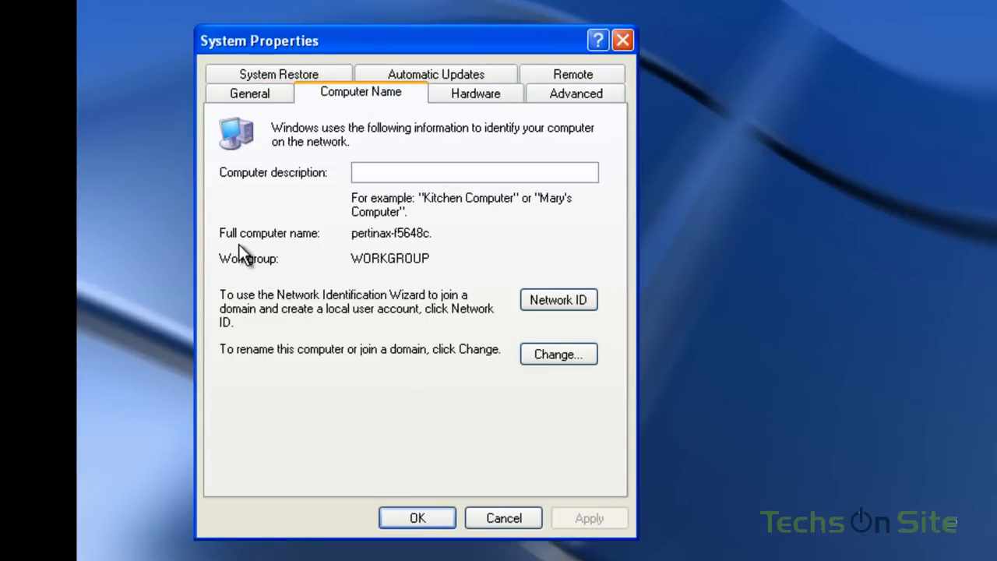
pyautogui.moveTo(278, 248)
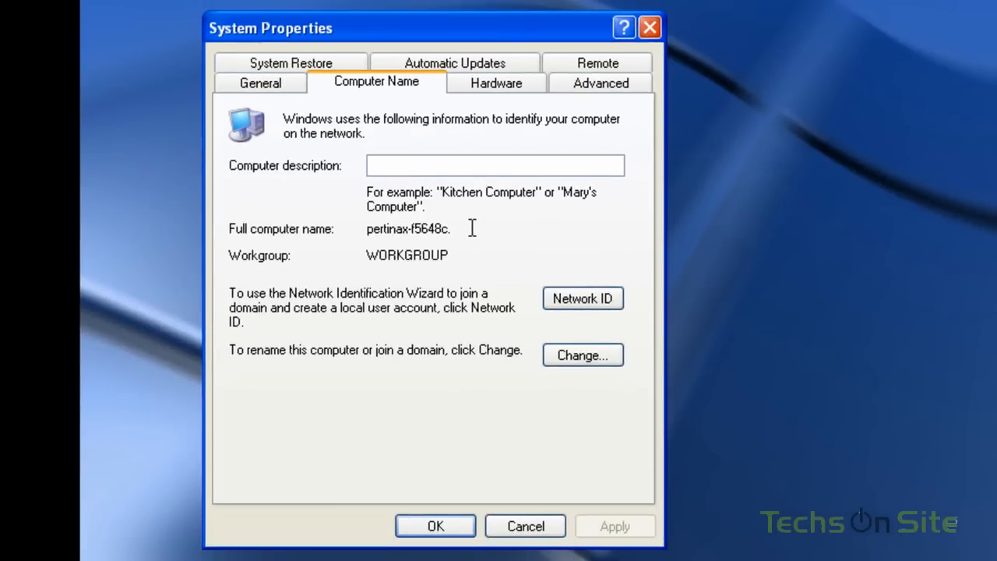
pyautogui.moveTo(352, 330)
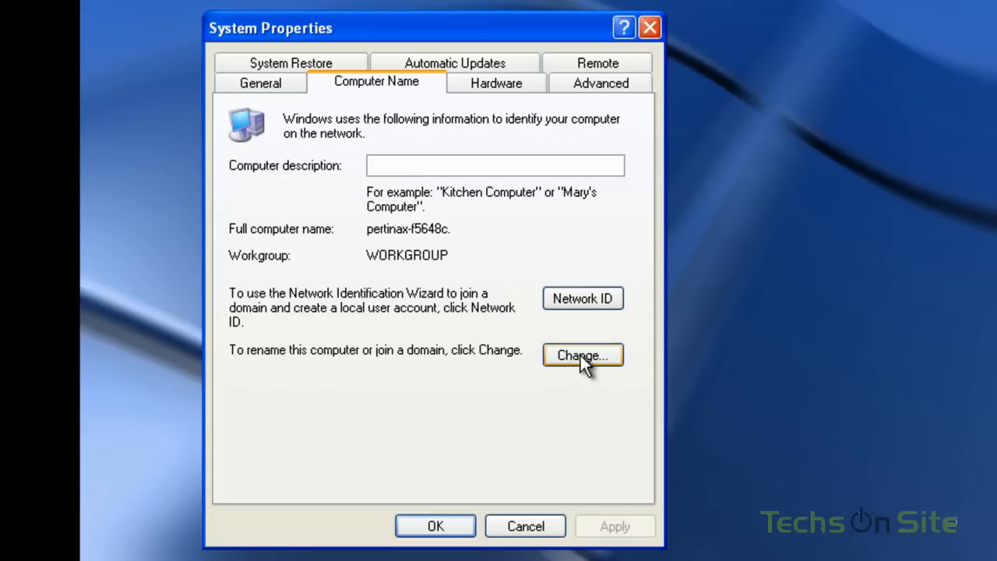
pyautogui.click(583, 355)
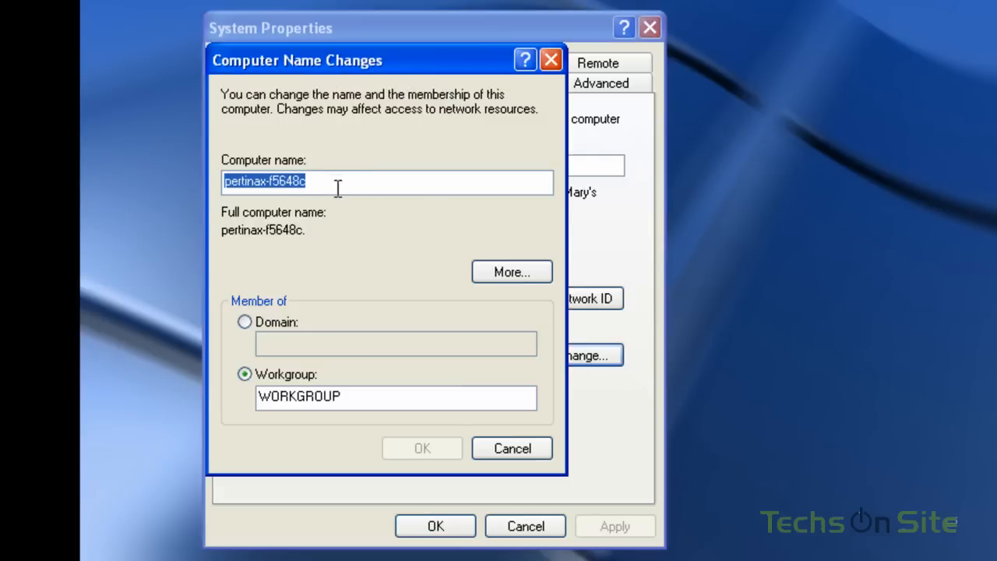
pyautogui.moveTo(315, 183)
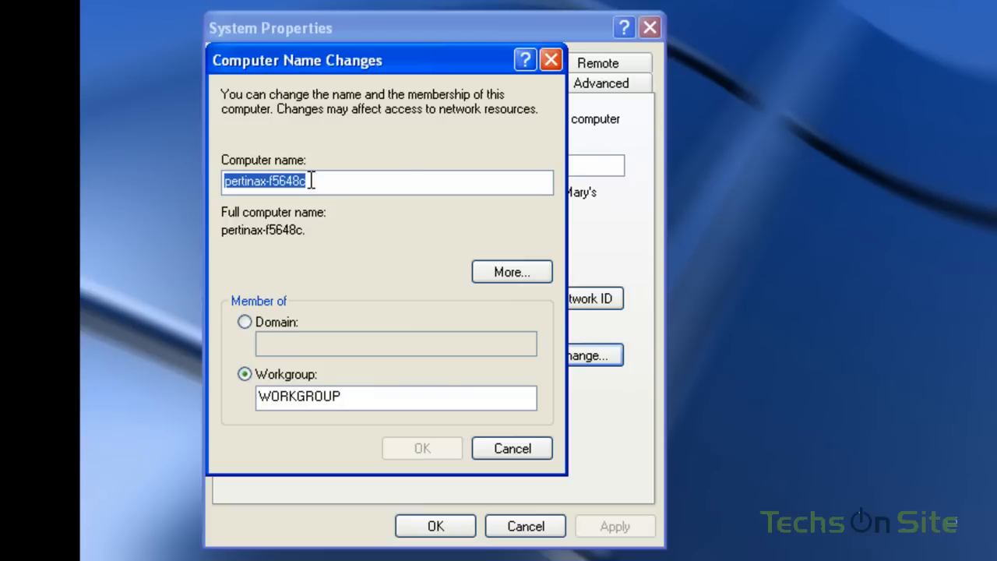
pyautogui.moveTo(577, 281)
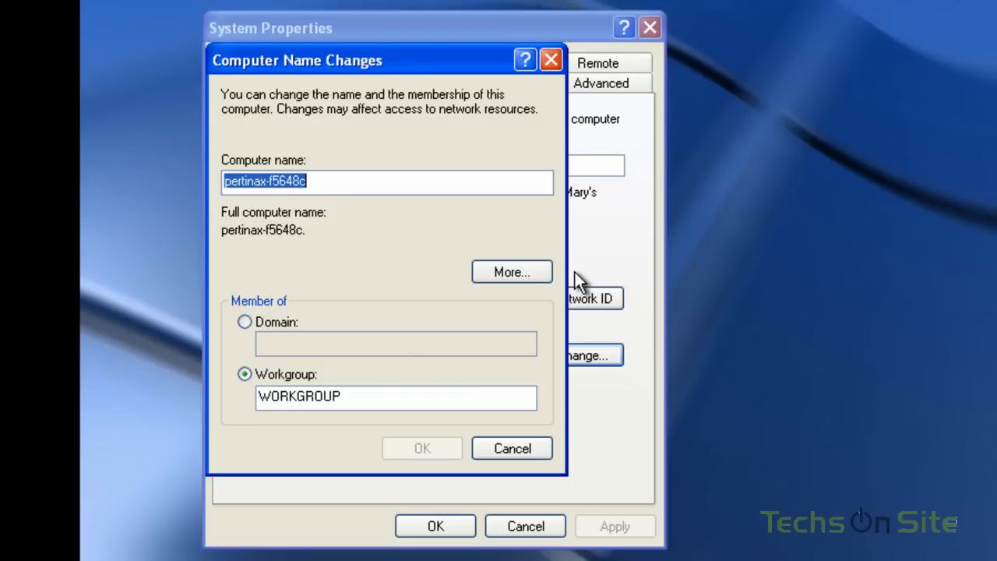
pyautogui.moveTo(383, 212)
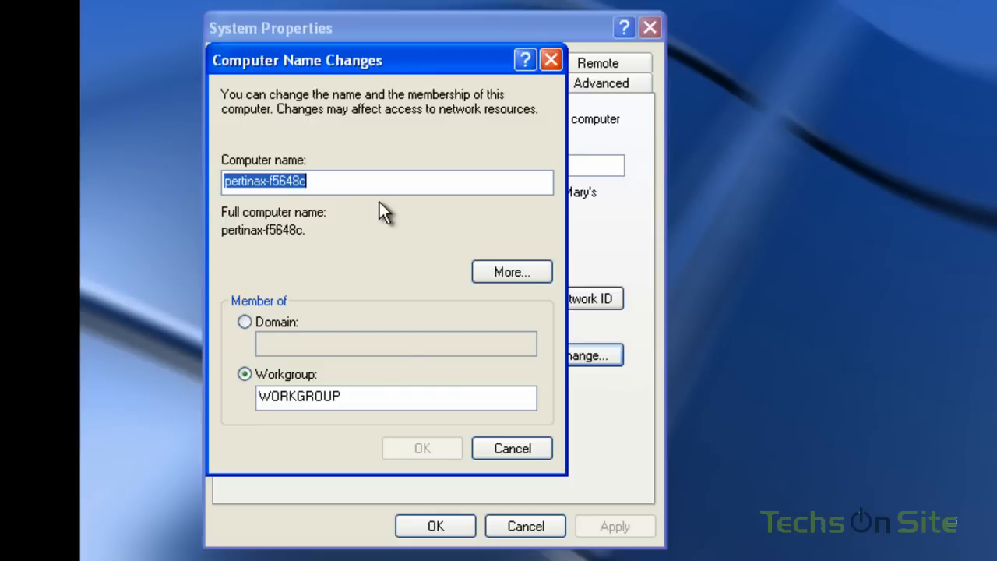
pyautogui.moveTo(247, 187)
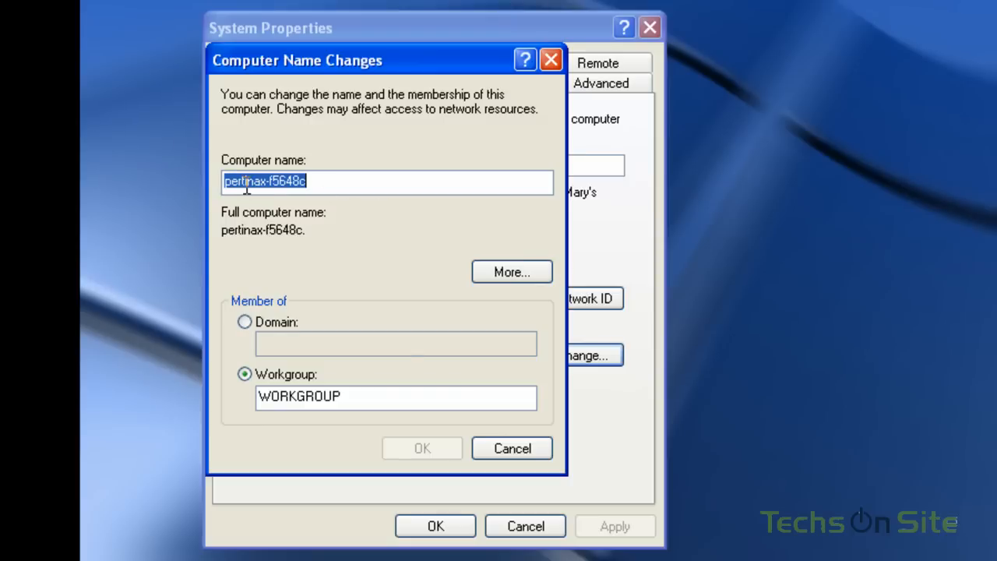
pyautogui.moveTo(466, 461)
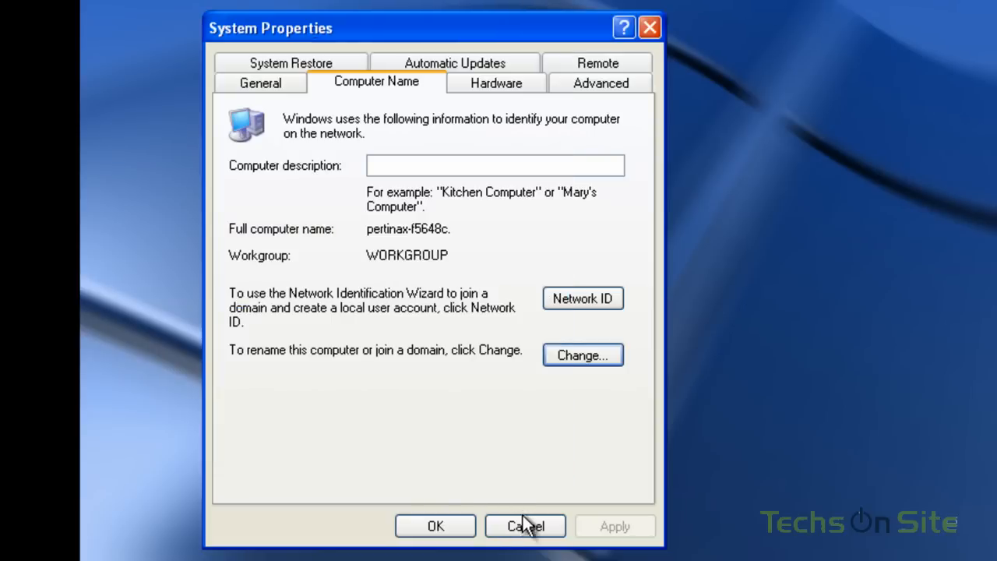
pyautogui.click(523, 525)
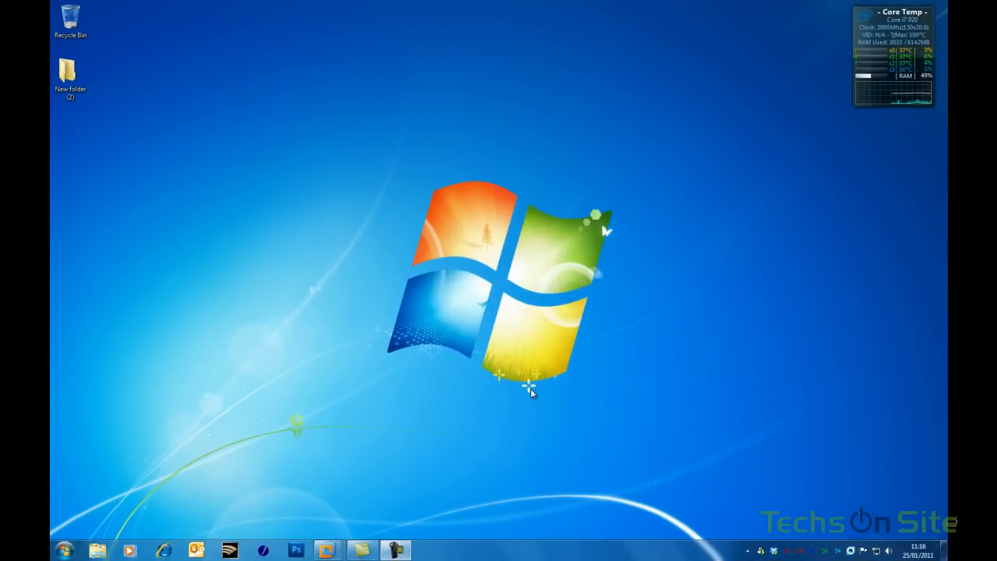
pyautogui.moveTo(472, 393)
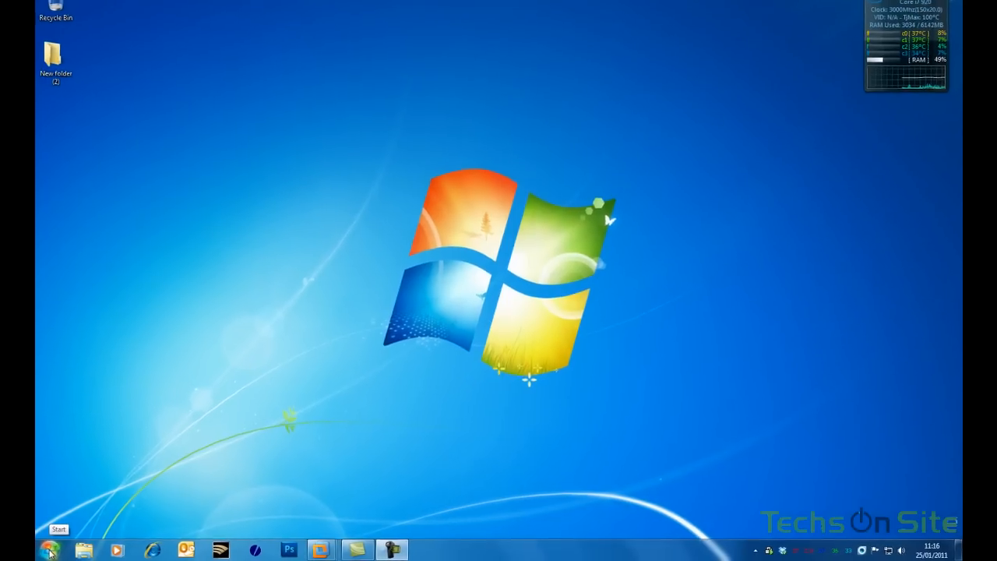
# On the Windows 7 PC, open Computer and scroll the navigation pane toward Network
pyautogui.click(50, 552)
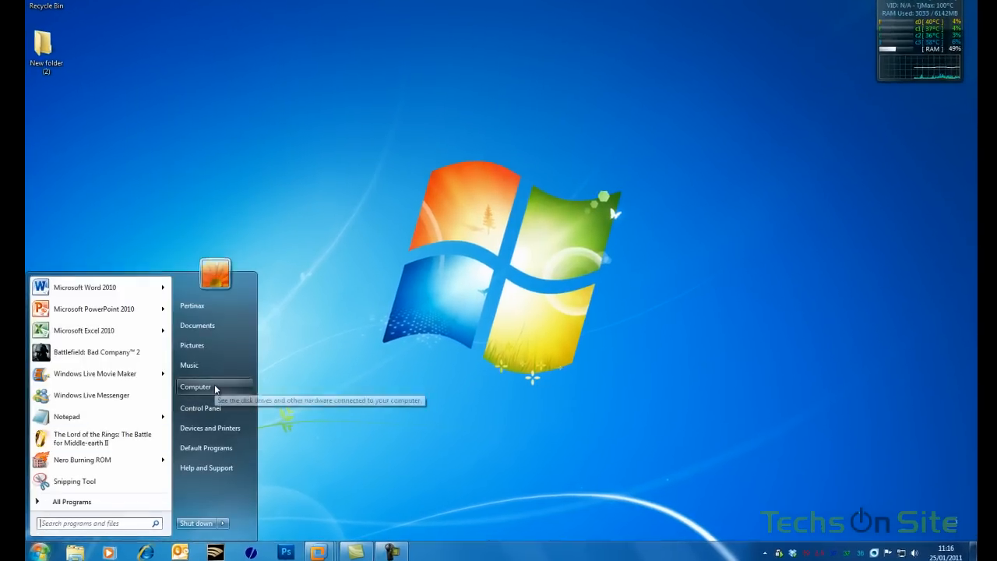
pyautogui.click(196, 386)
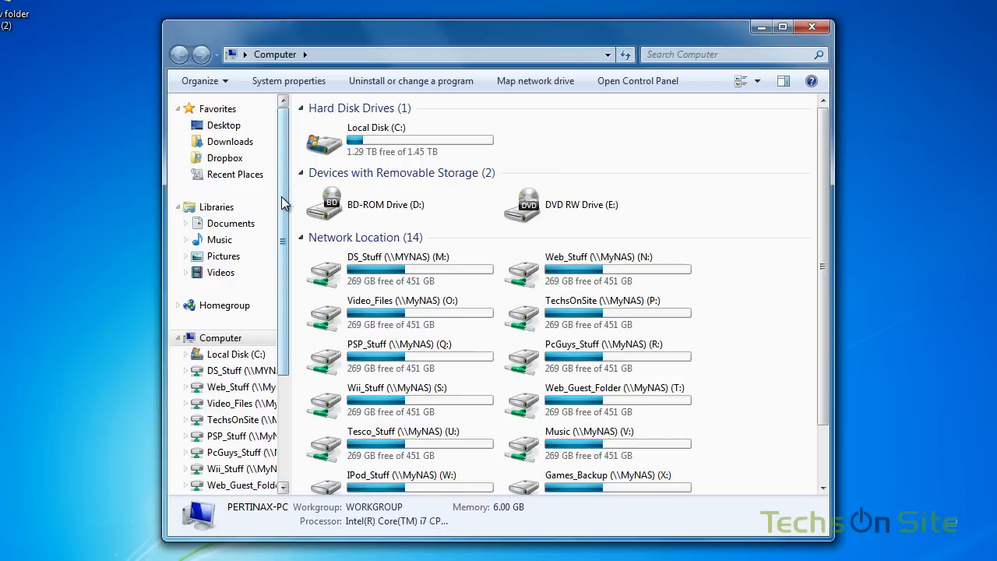
pyautogui.scroll(-3)
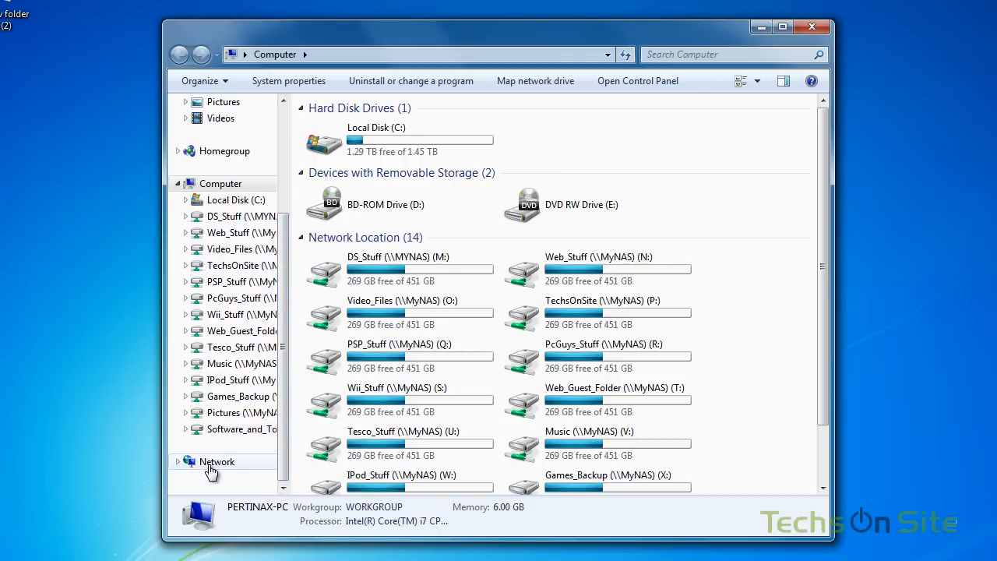
# Browse Network to the XP computer PERTINAX-F5648C and select its XPPCShare share
pyautogui.click(216, 461)
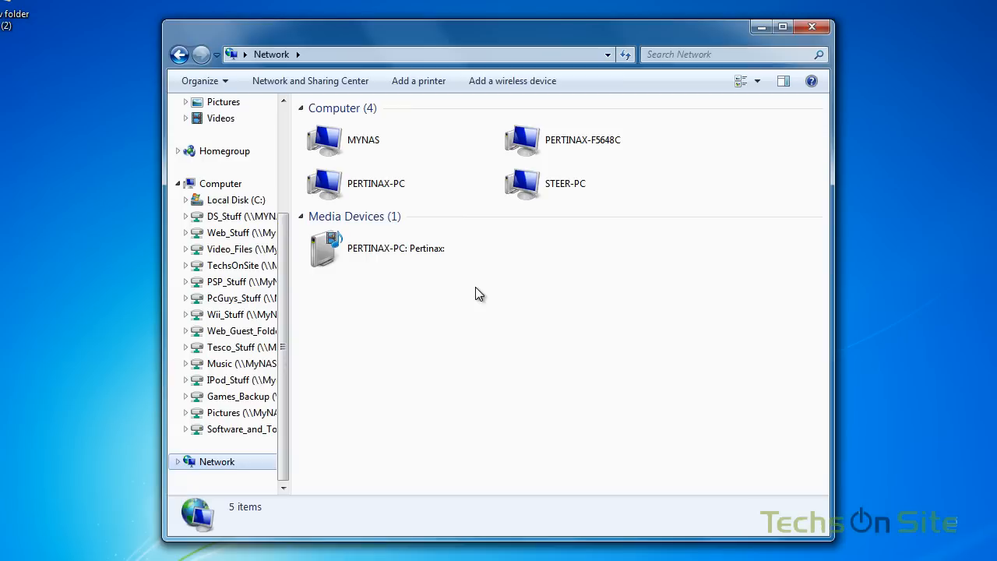
pyautogui.click(564, 144)
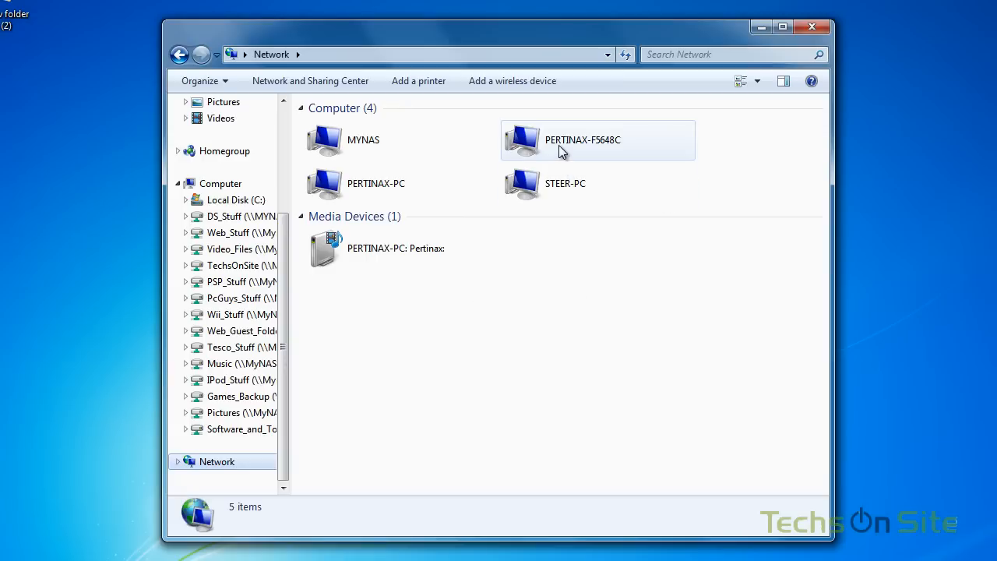
pyautogui.moveTo(574, 156)
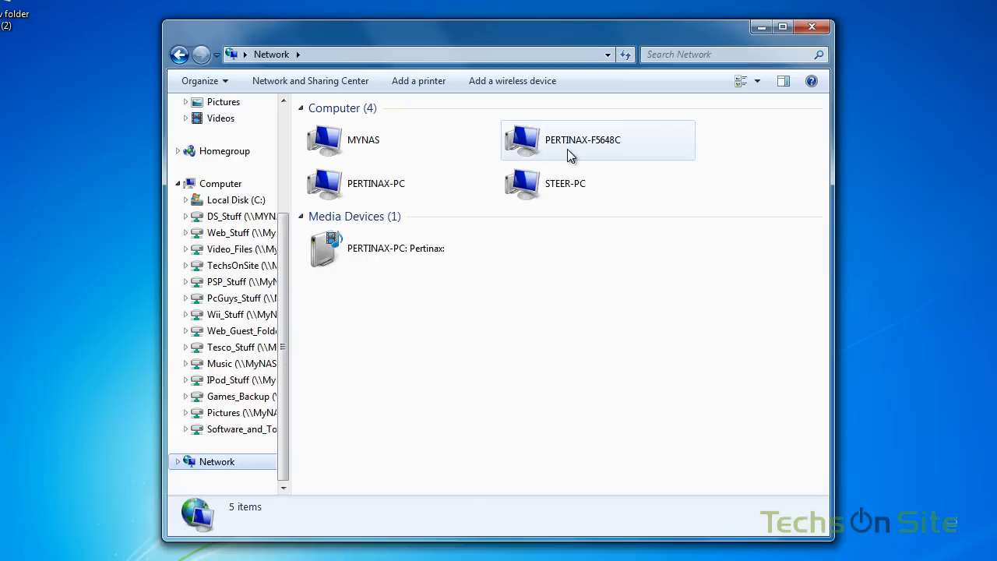
pyautogui.moveTo(599, 151)
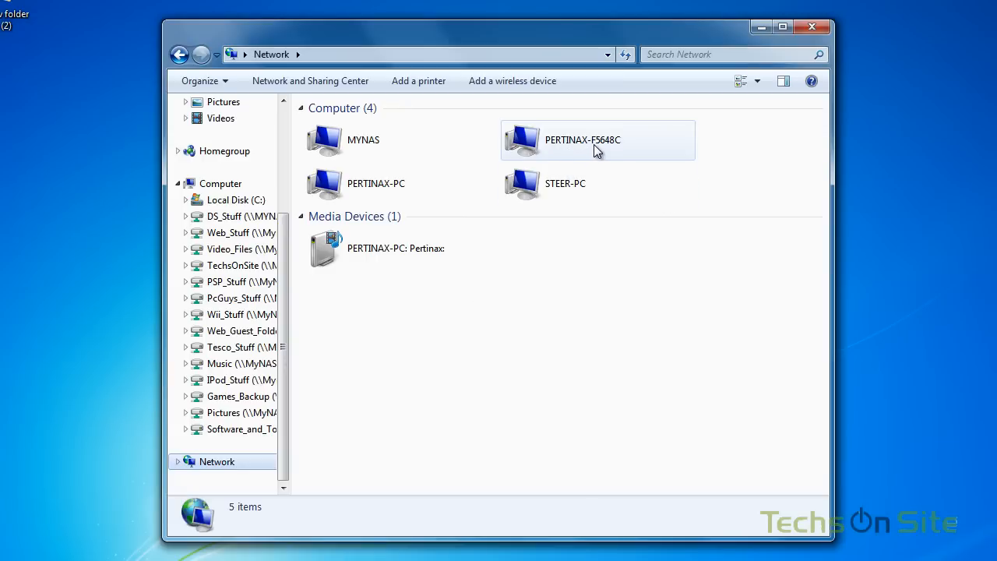
pyautogui.moveTo(614, 153)
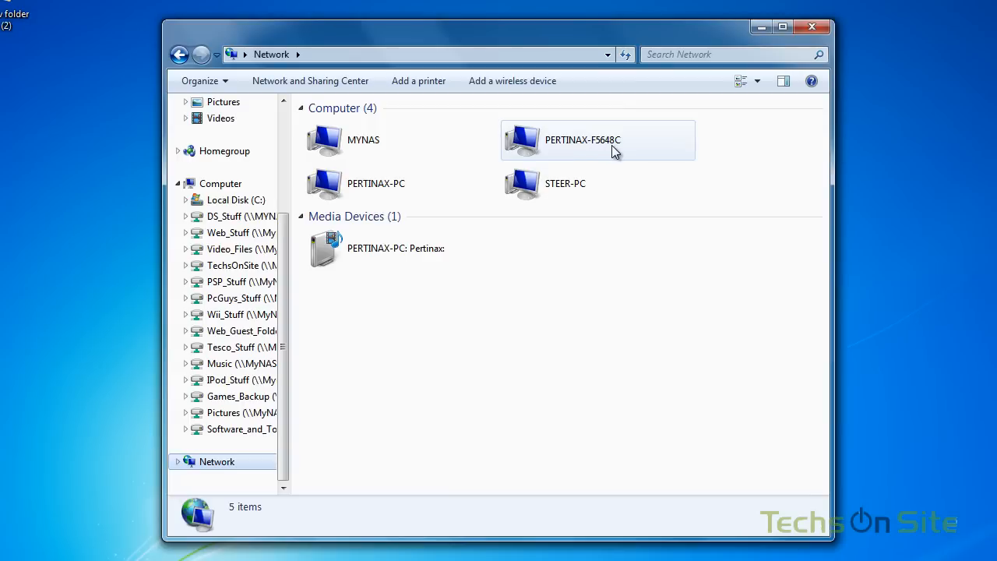
pyautogui.moveTo(531, 148)
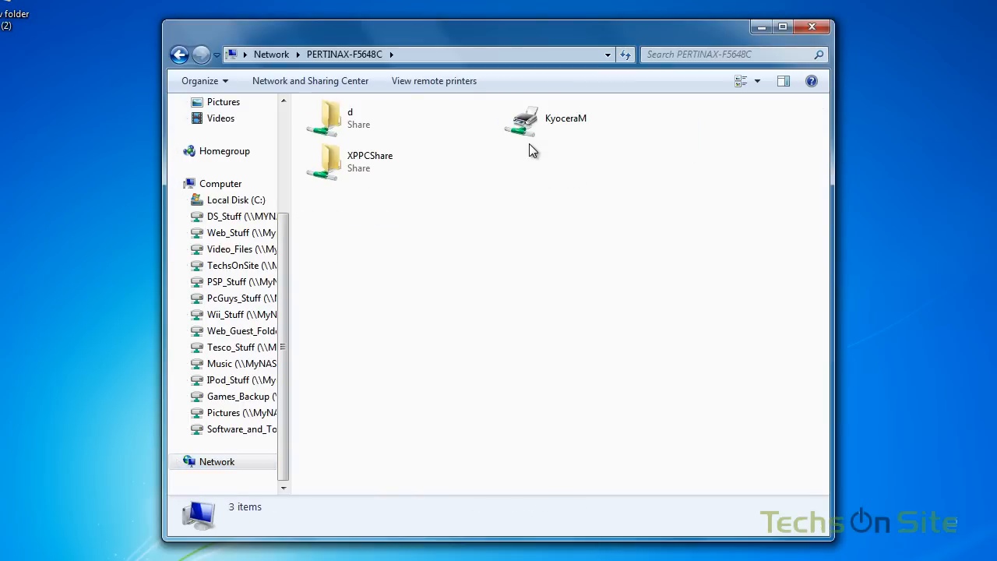
pyautogui.moveTo(527, 152)
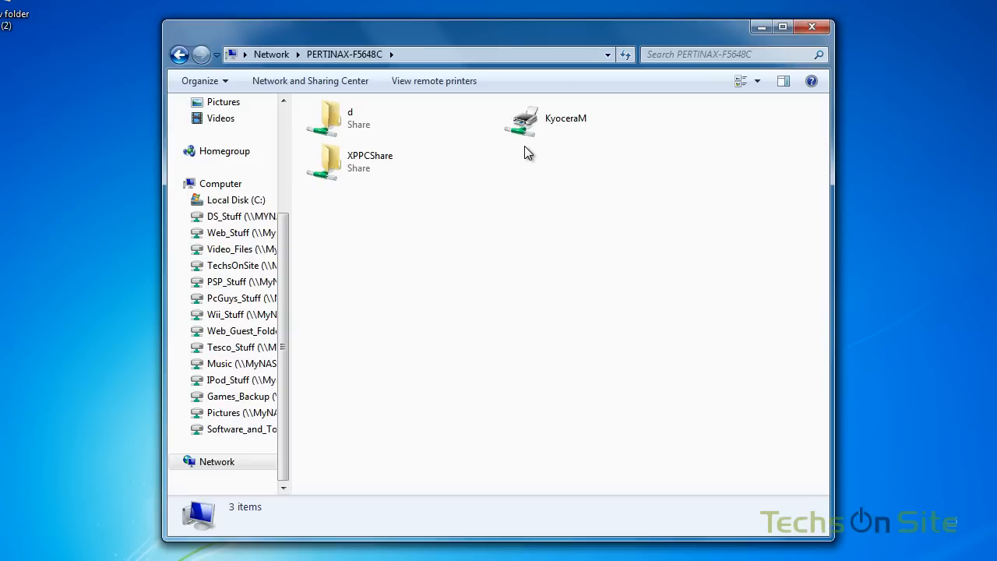
pyautogui.moveTo(440, 190)
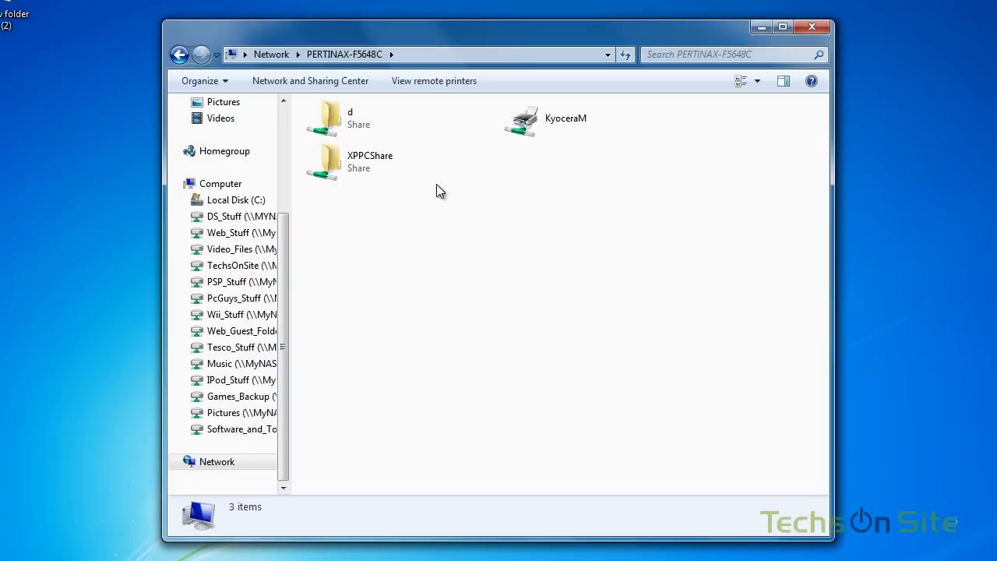
pyautogui.click(368, 160)
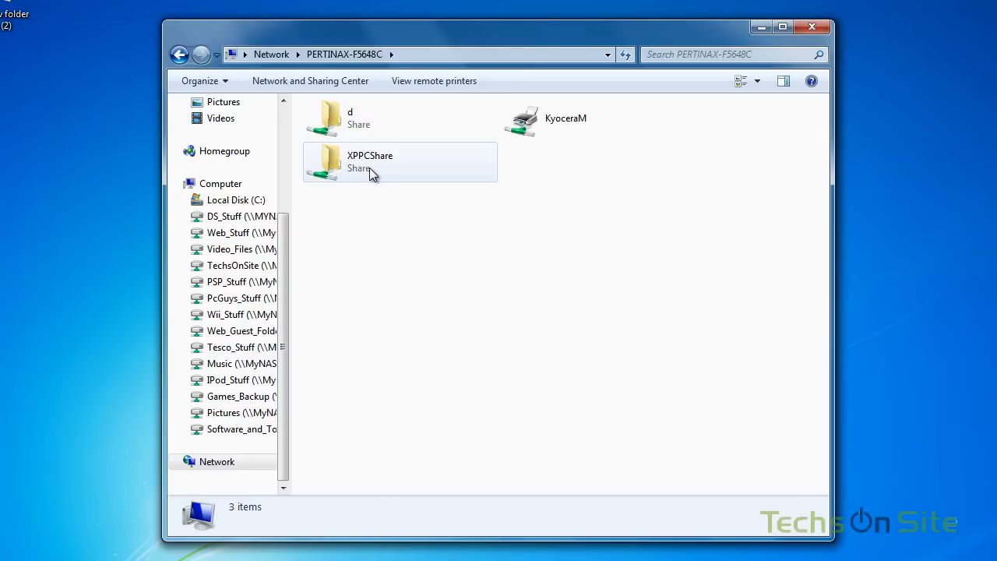
# Copy Blue hills, Sunset and Water lilies to the desktop and permanently delete them from XPPCShare
pyautogui.doubleClick(370, 168)
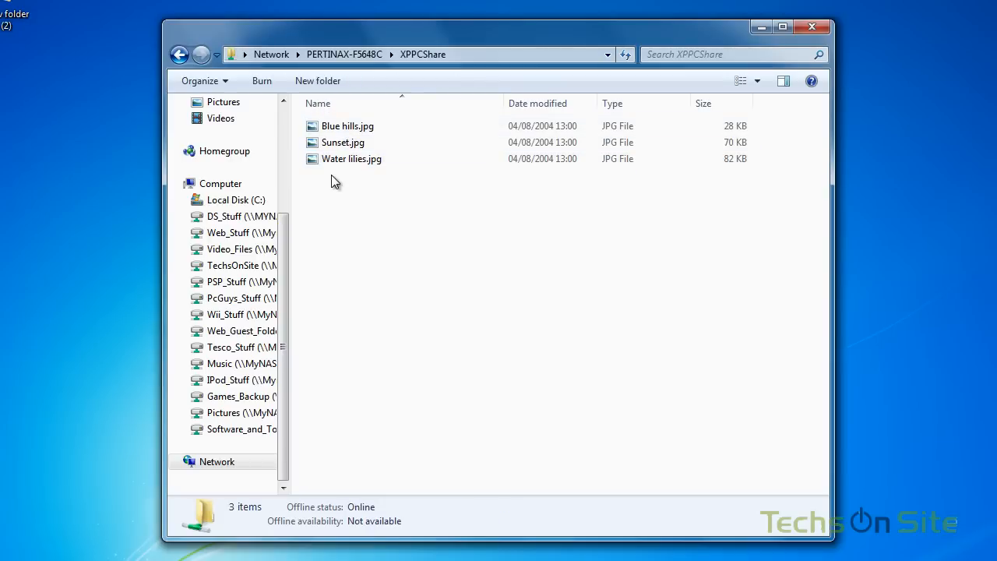
pyautogui.click(346, 125)
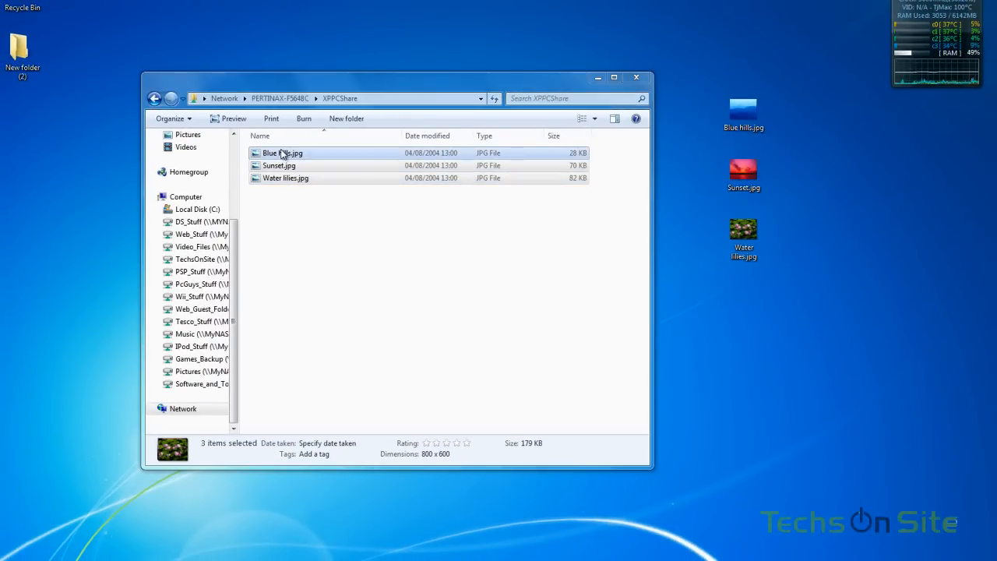
pyautogui.press('Delete')
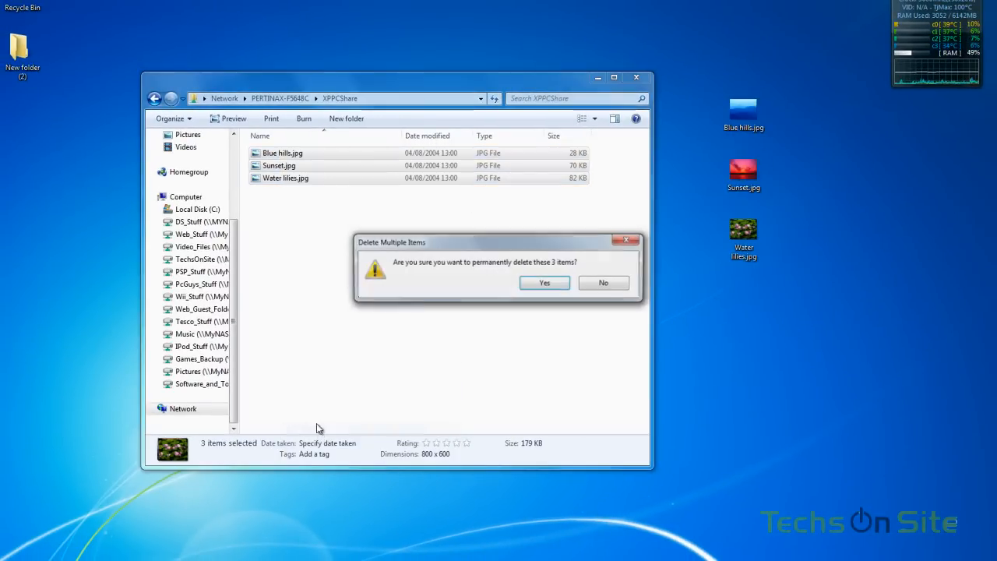
pyautogui.click(544, 284)
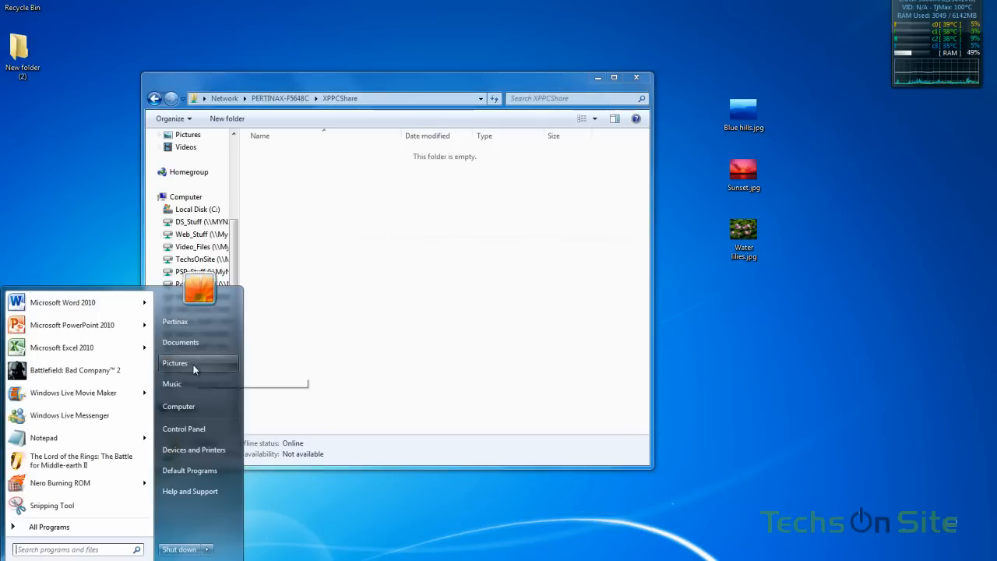
# Copy the Done folder (79 items) from Pictures into XPPCShare and verify its contents
pyautogui.click(175, 364)
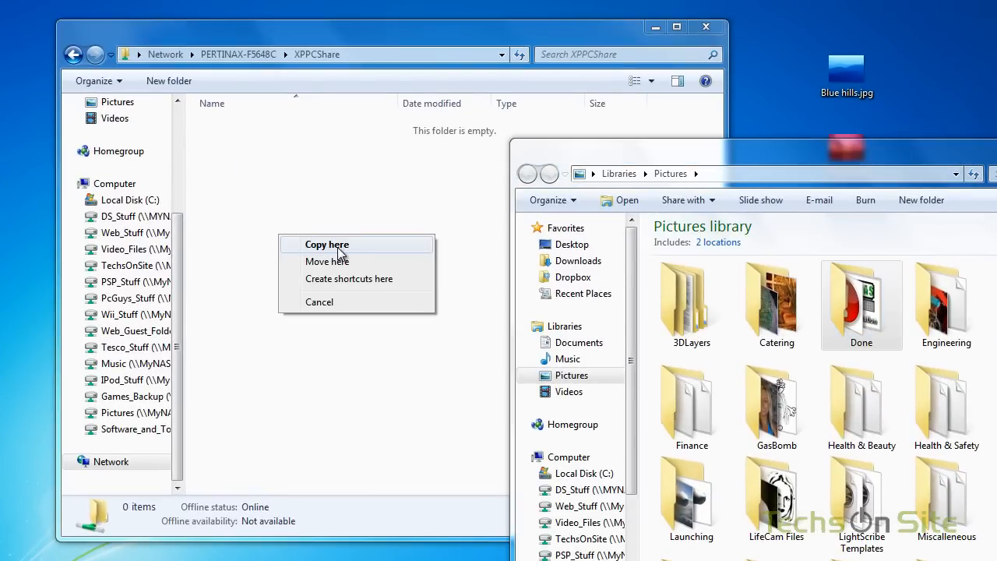
pyautogui.click(328, 243)
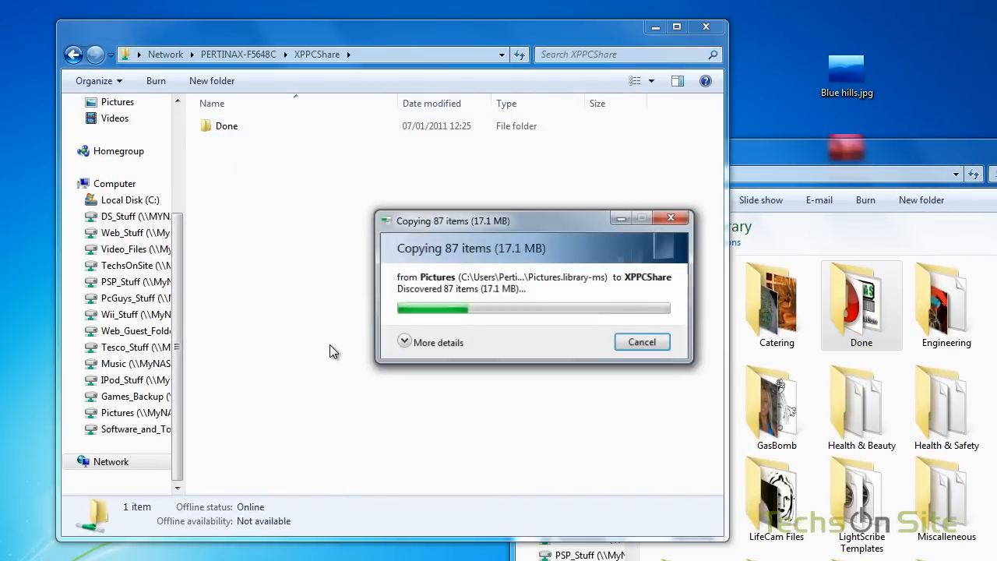
pyautogui.click(228, 124)
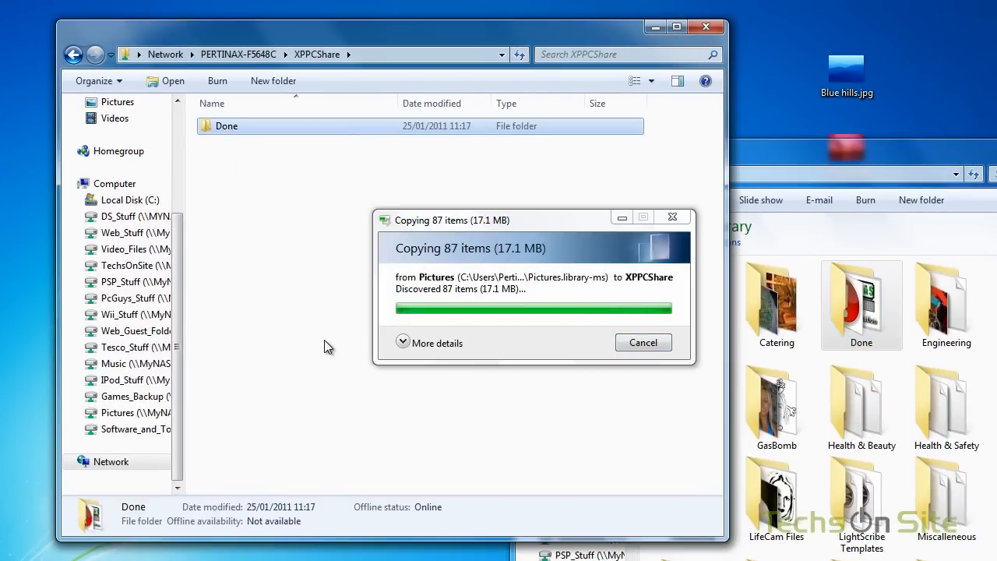
pyautogui.doubleClick(228, 124)
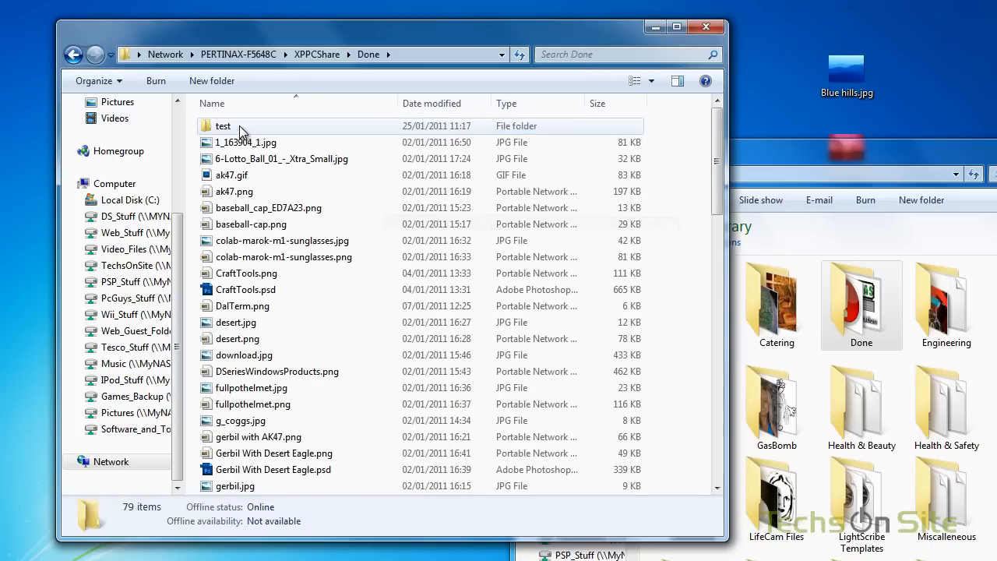
pyautogui.click(75, 53)
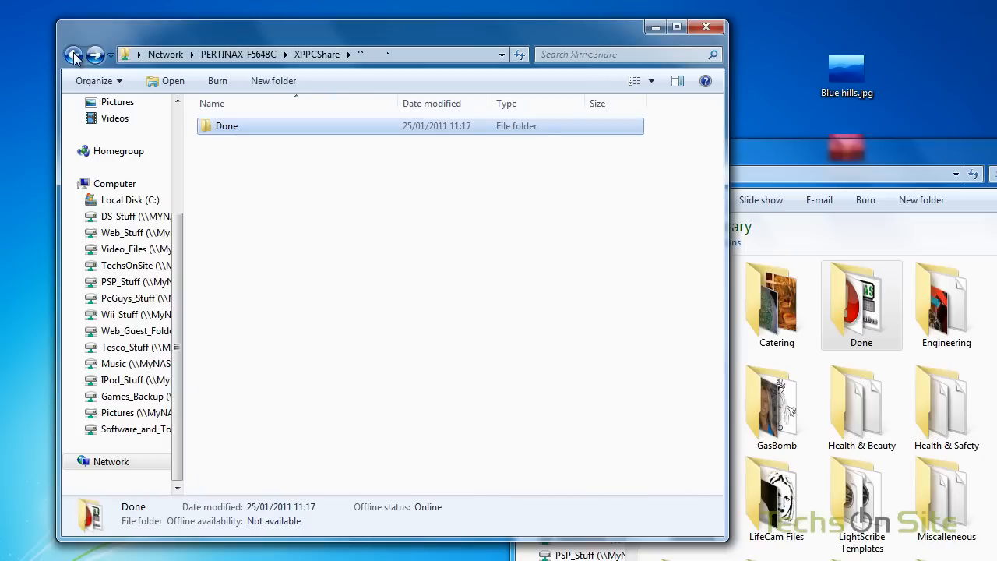
# Return to PERTINAX-F5648C's share list showing d, XPPCShare and the KyoceraM printer
pyautogui.click(74, 50)
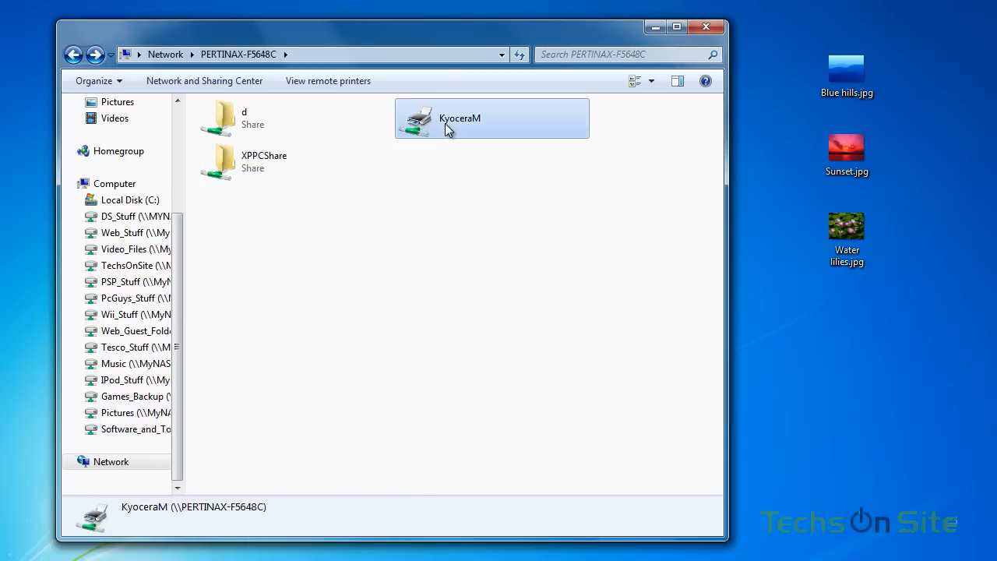
pyautogui.moveTo(449, 130)
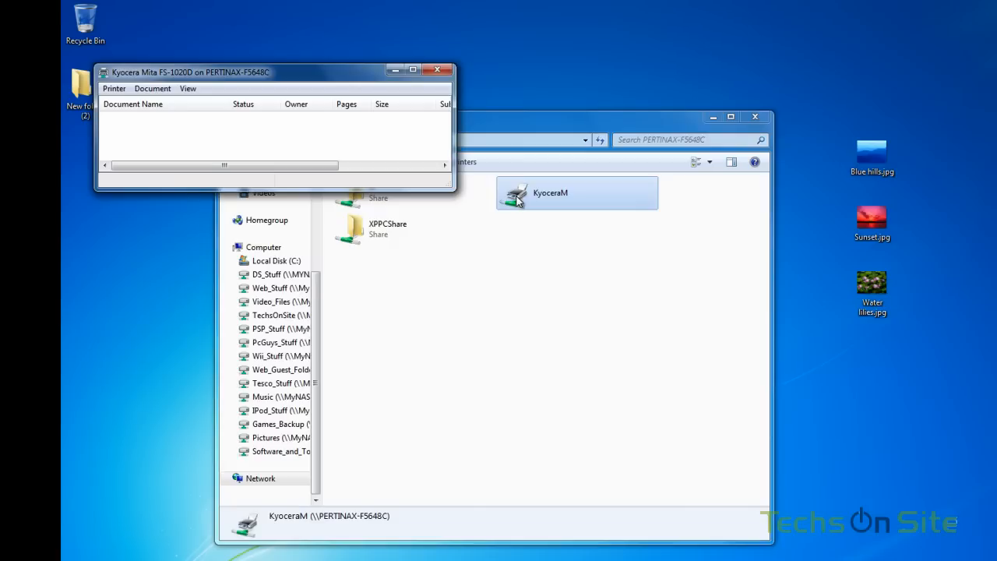
pyautogui.moveTo(527, 206)
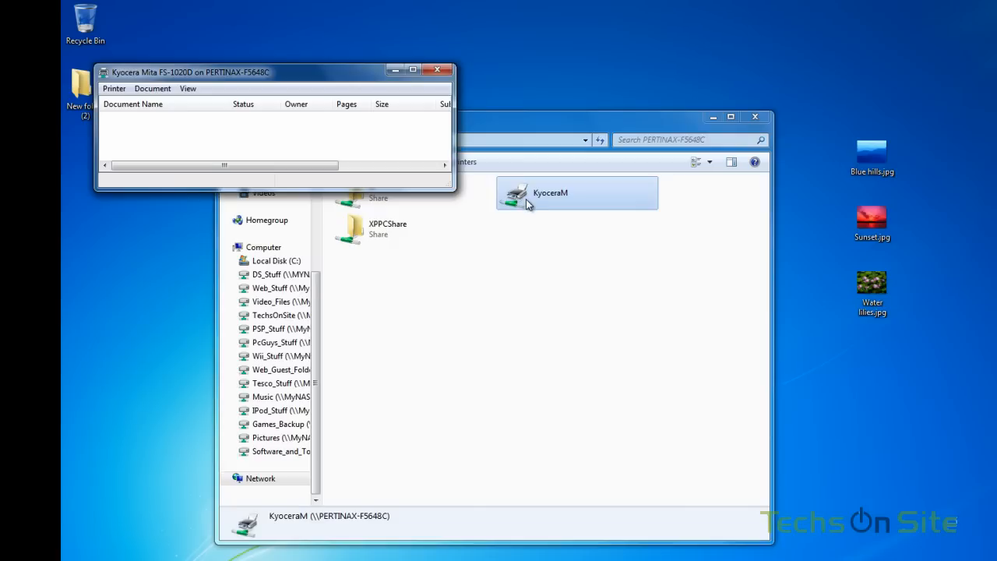
pyautogui.moveTo(522, 206)
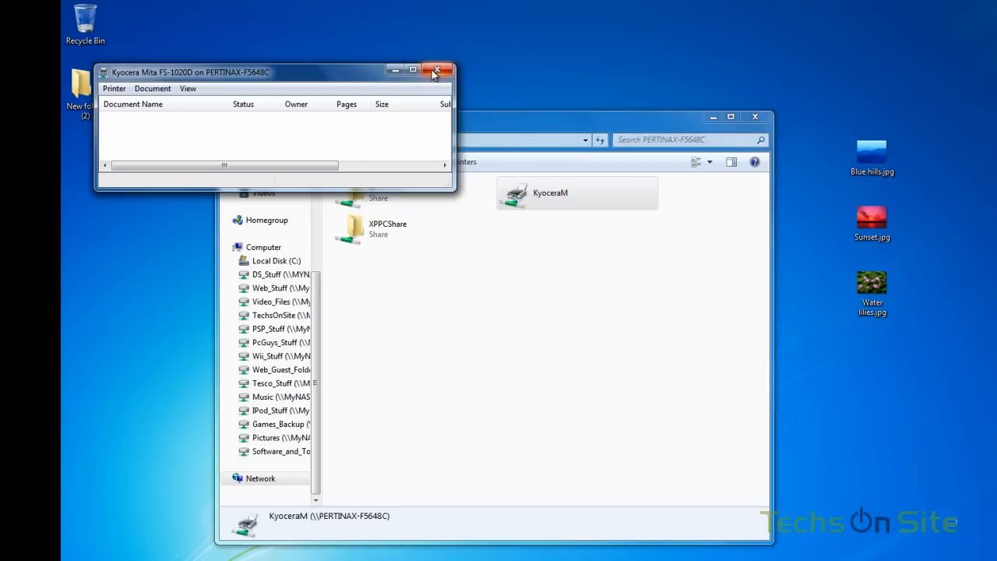
pyautogui.moveTo(440, 72)
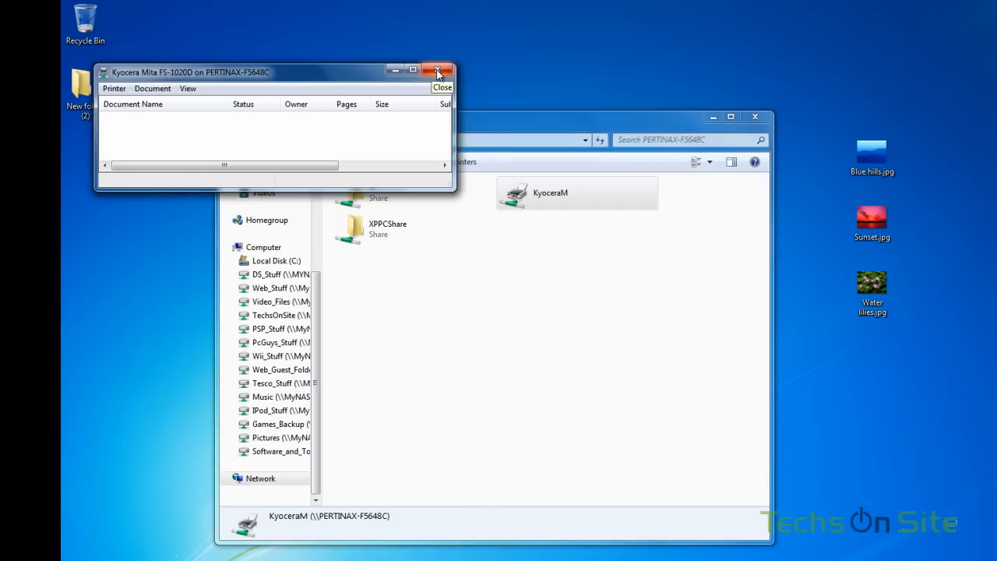
# Close the KyoceraM queue and attempt the d share, dismissing the 'device is not ready' error
pyautogui.click(438, 69)
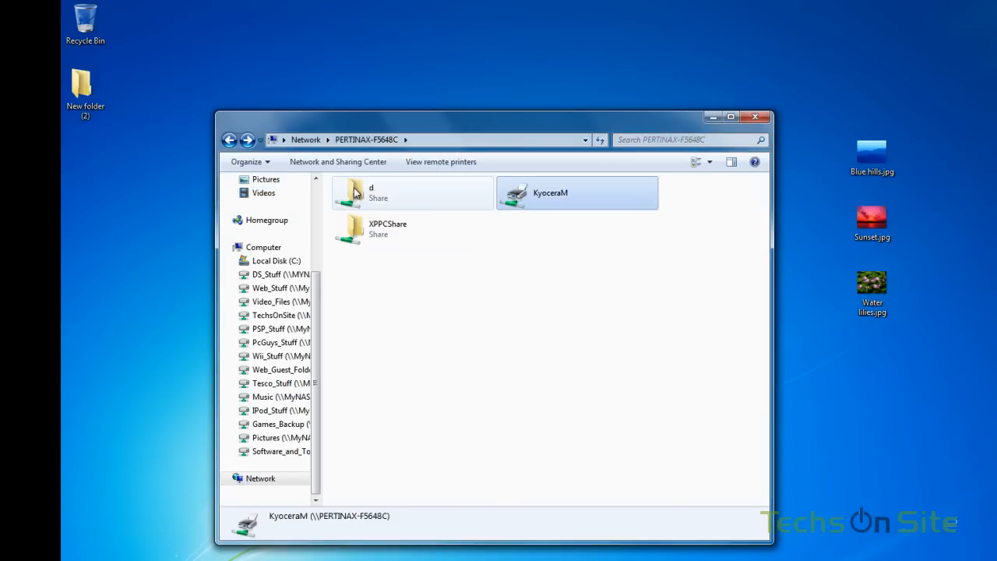
pyautogui.moveTo(371, 201)
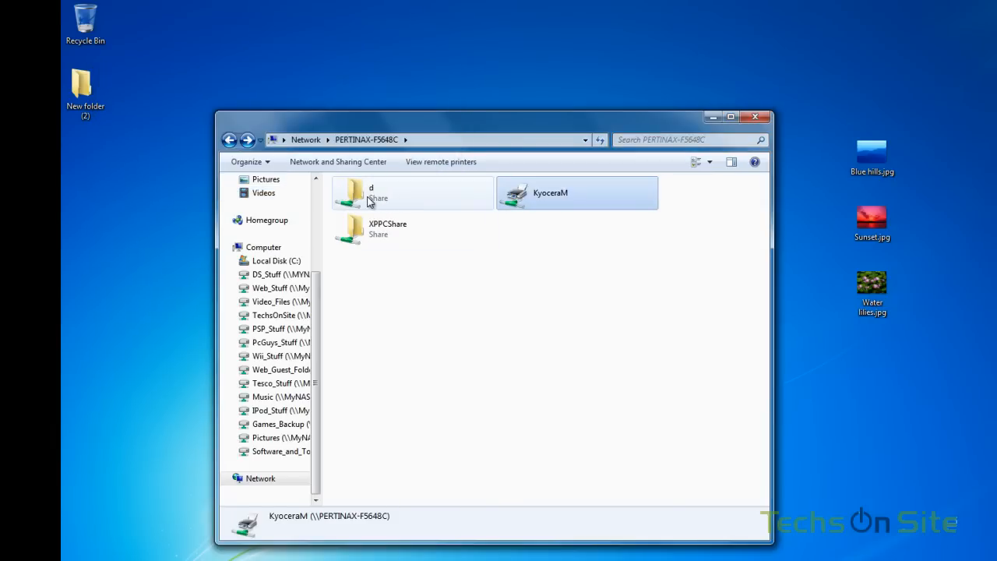
pyautogui.doubleClick(358, 193)
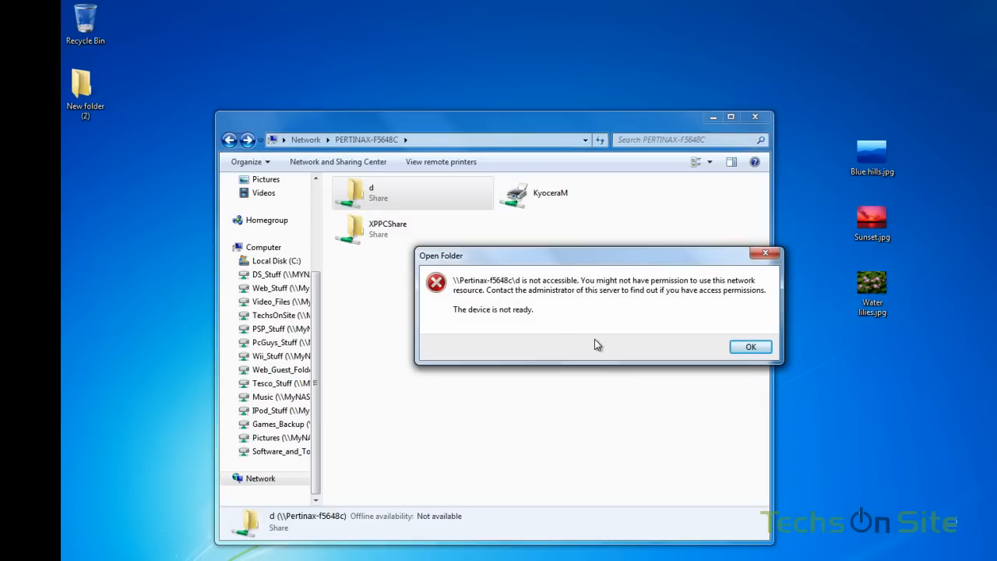
pyautogui.click(751, 346)
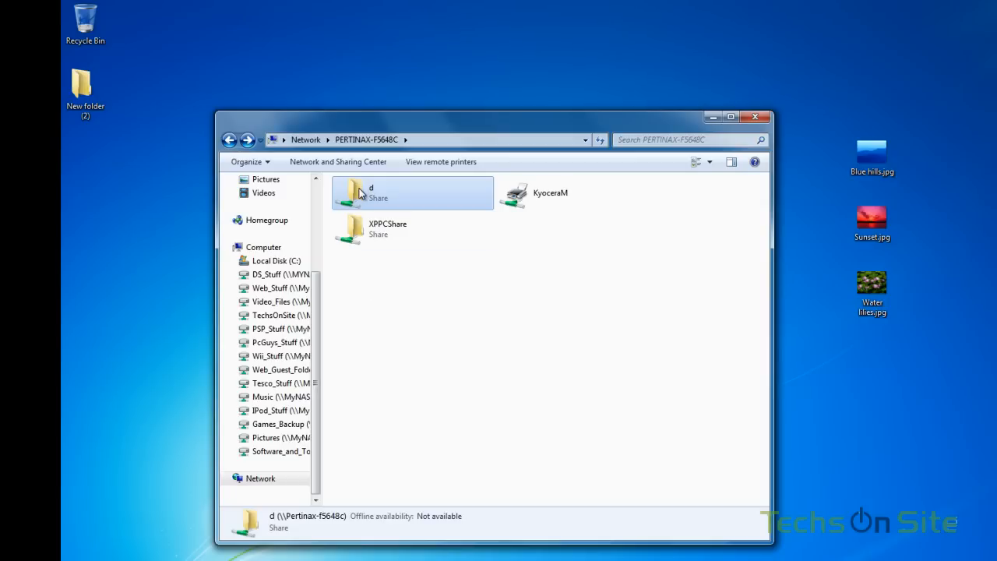
pyautogui.moveTo(358, 199)
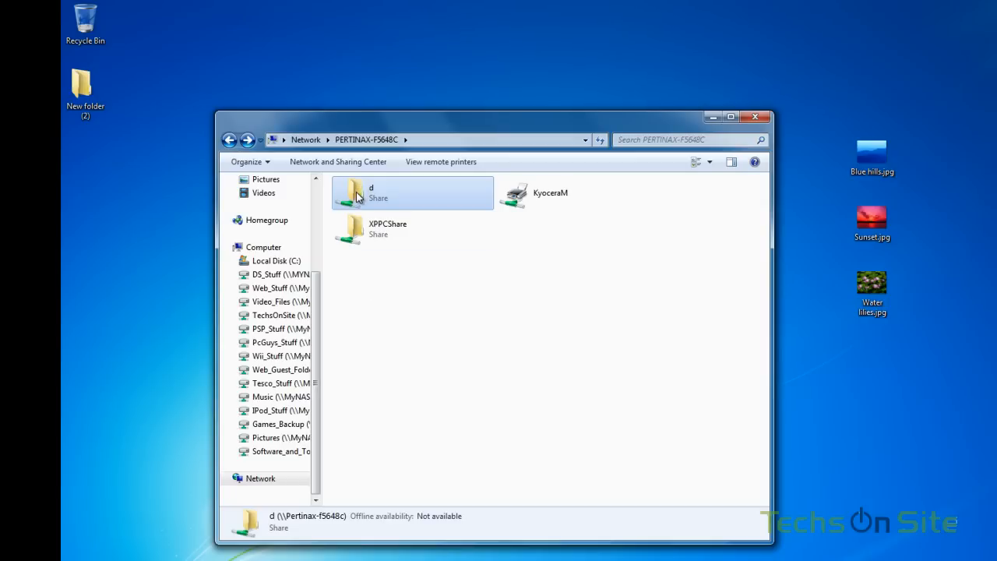
pyautogui.moveTo(353, 201)
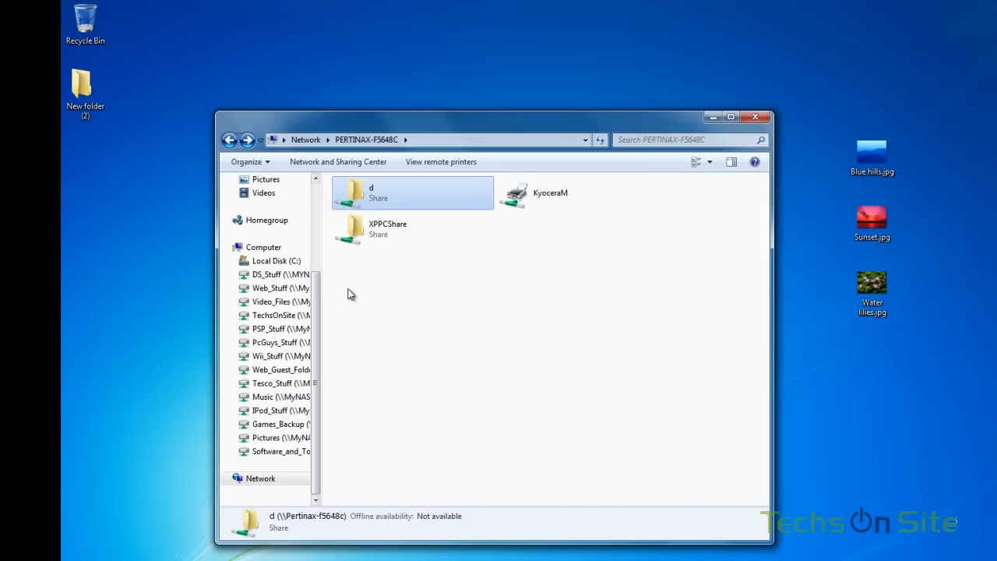
pyautogui.click(353, 293)
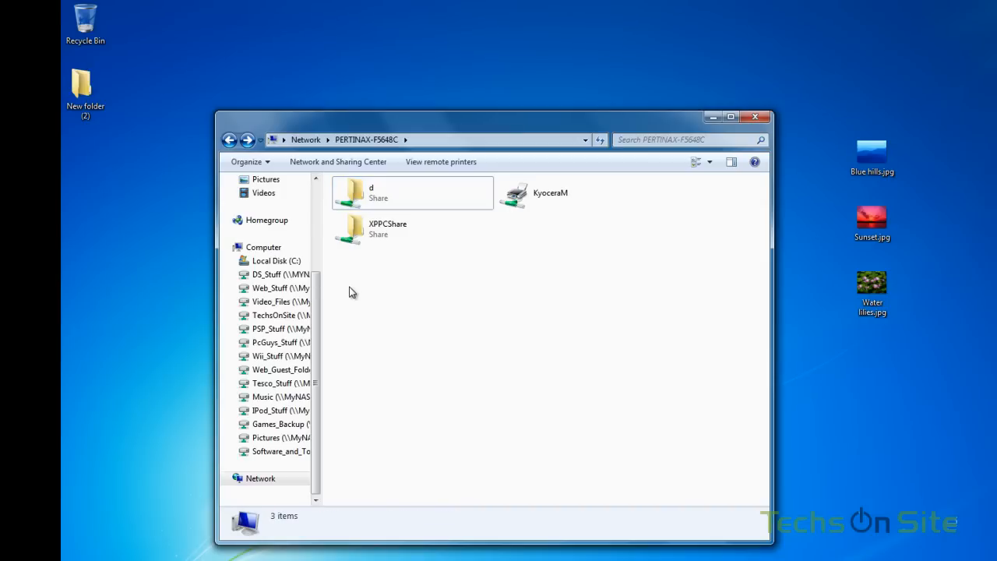
pyautogui.moveTo(358, 282)
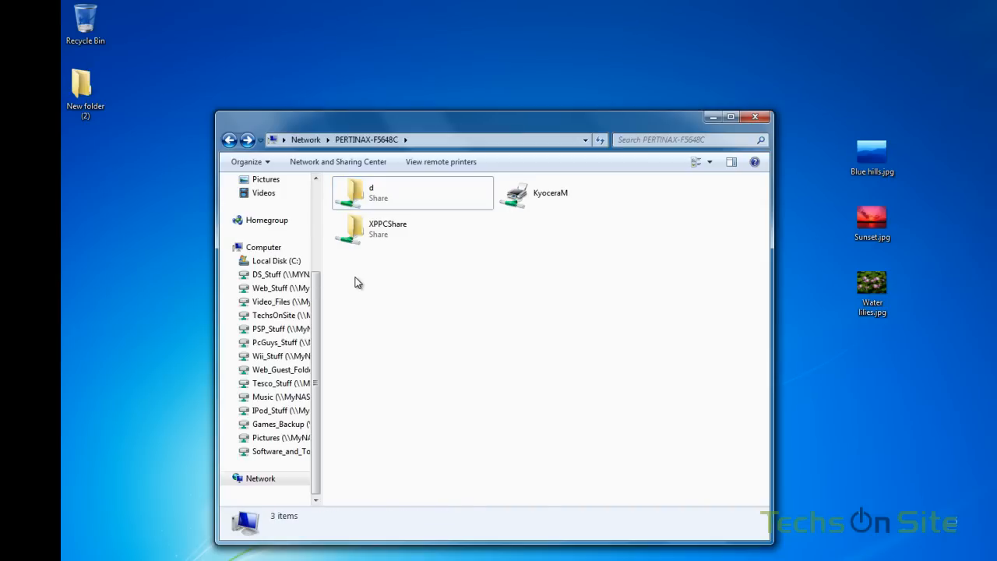